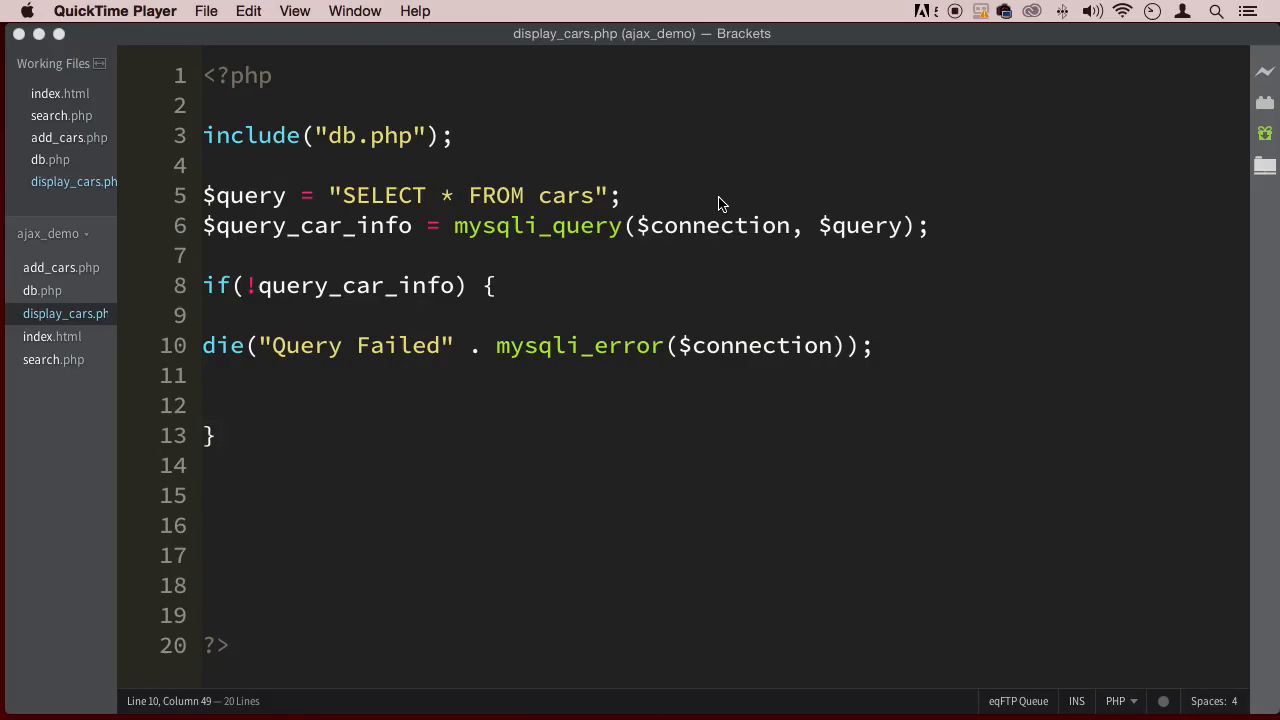
mouse_move(404, 190)
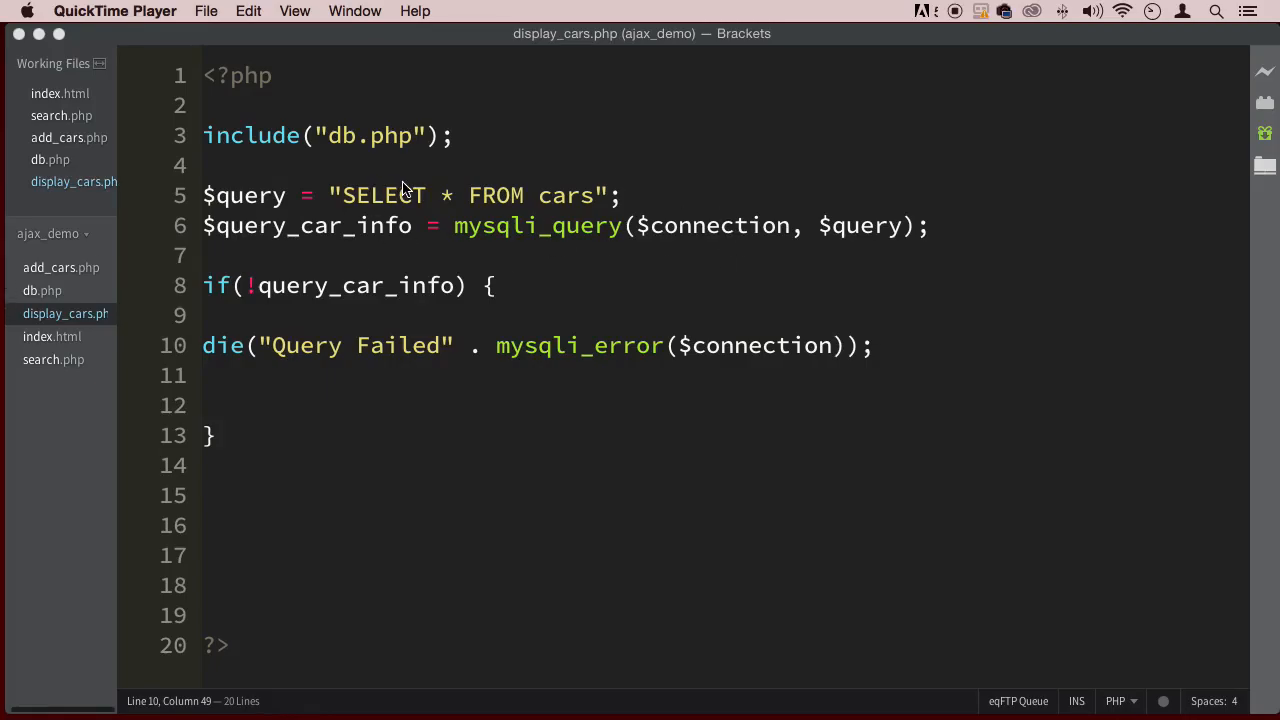
mouse_move(516, 252)
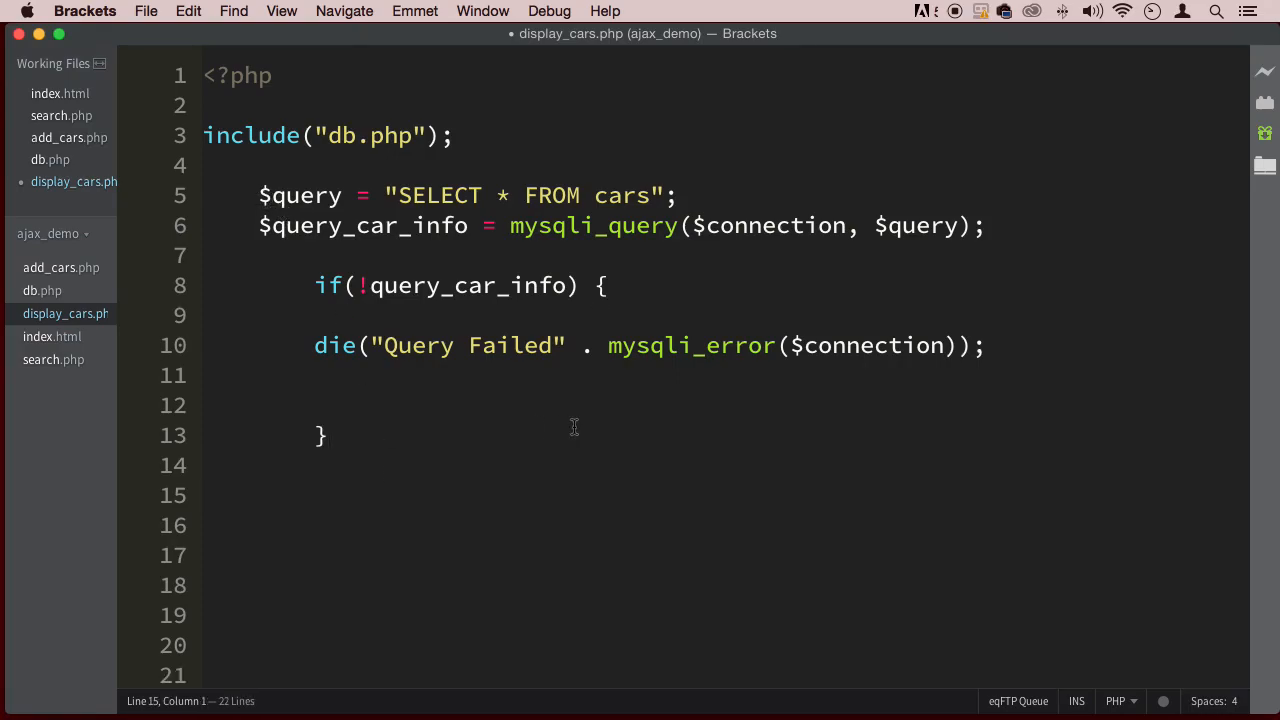
- Write while($row = mysqli_fetch_array($query_car_info)) below the if block, reusing the query variable name
click(316, 496)
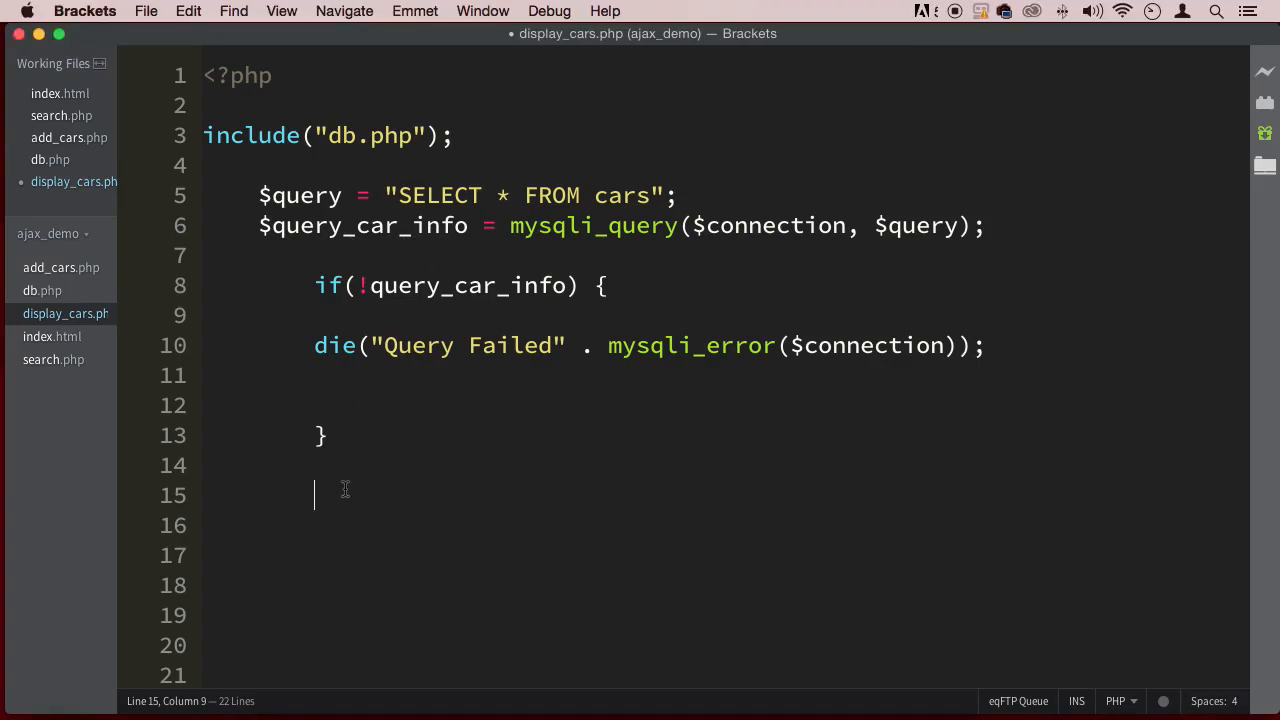
text(while() {)
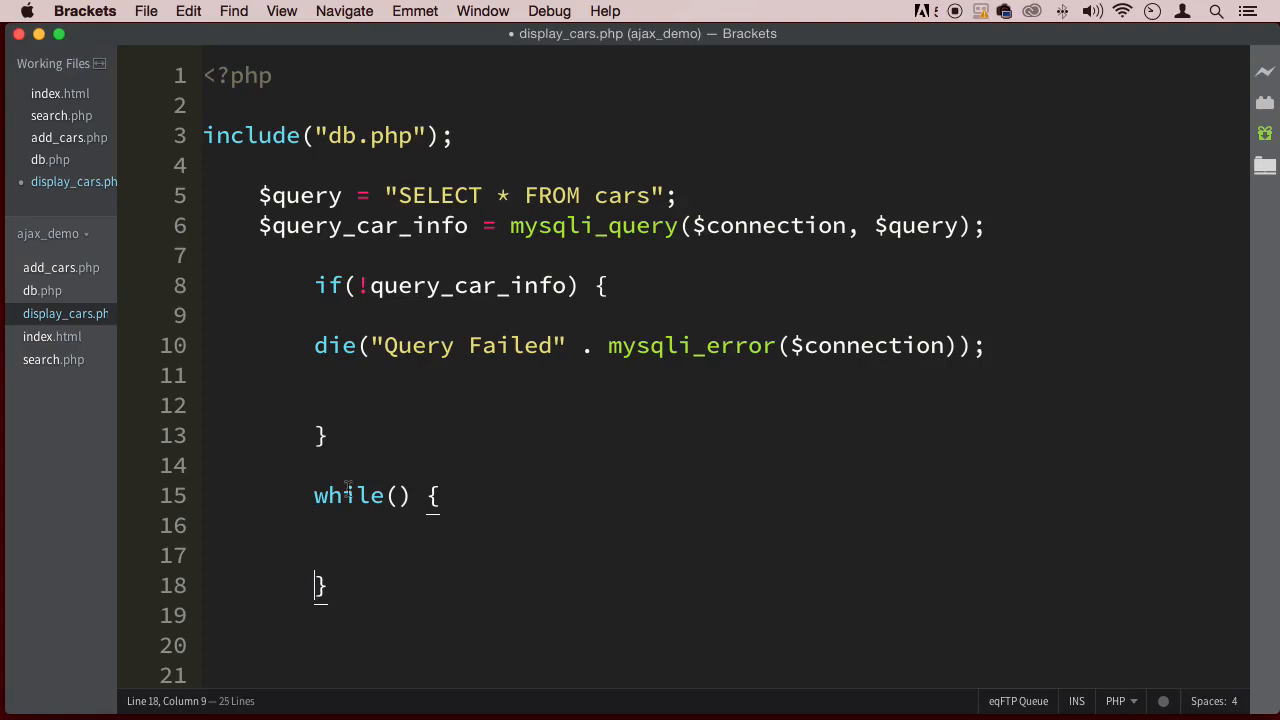
text($)
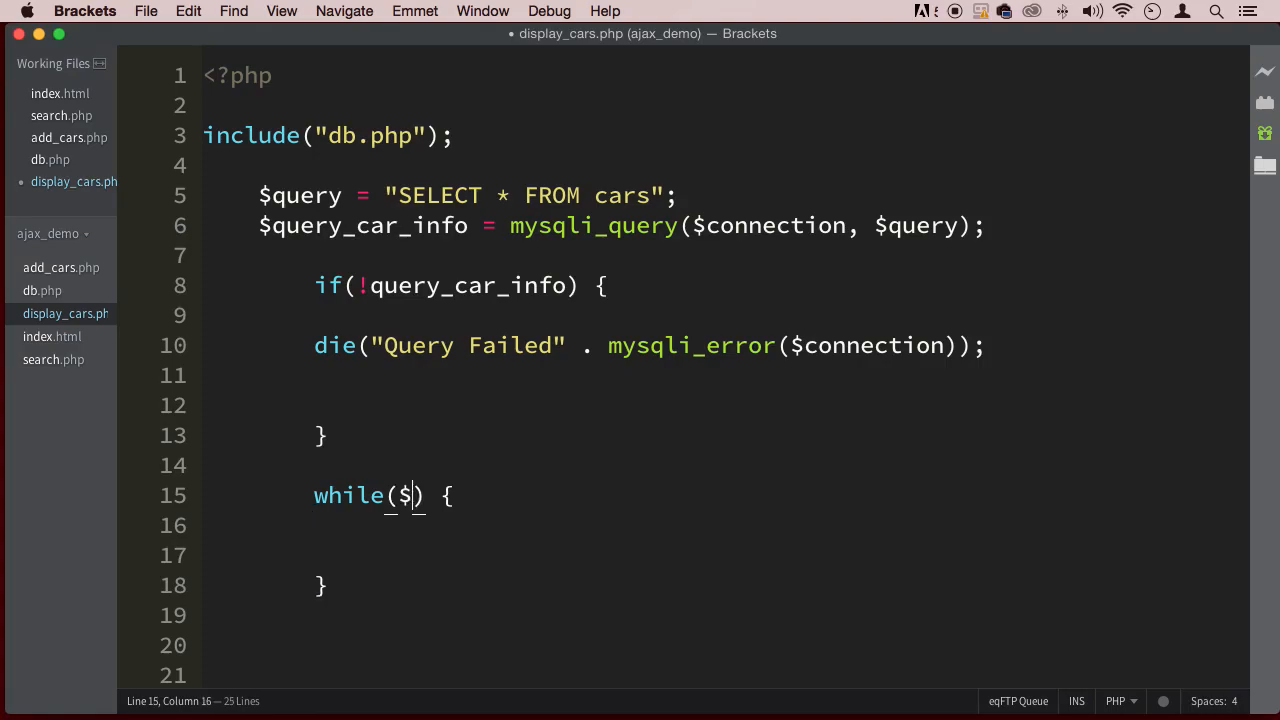
text(row =)
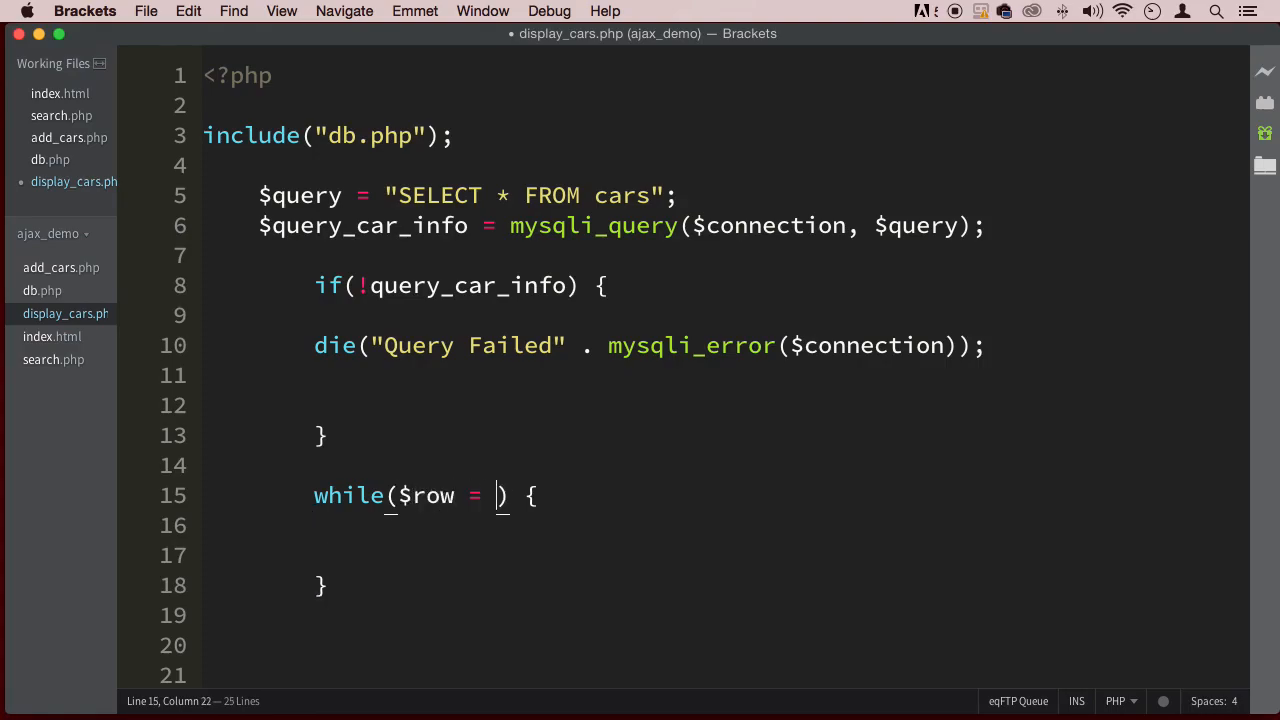
text(mysqli)
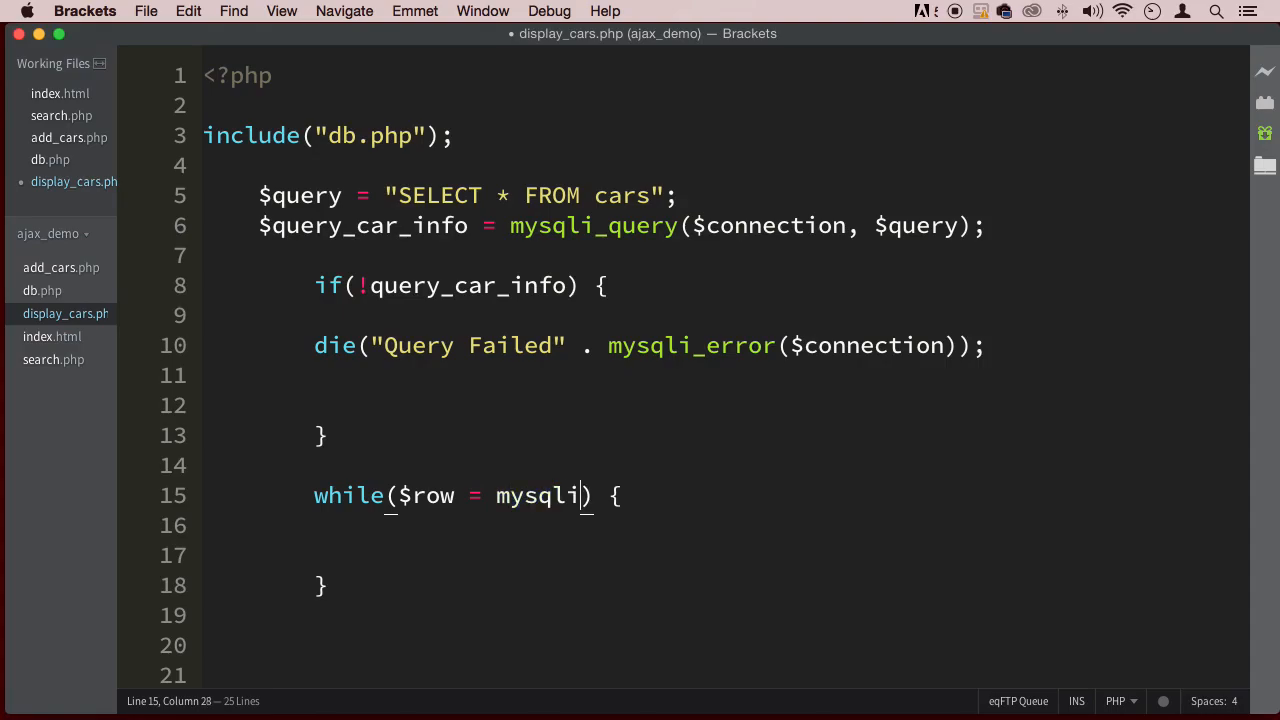
text(_fetc)
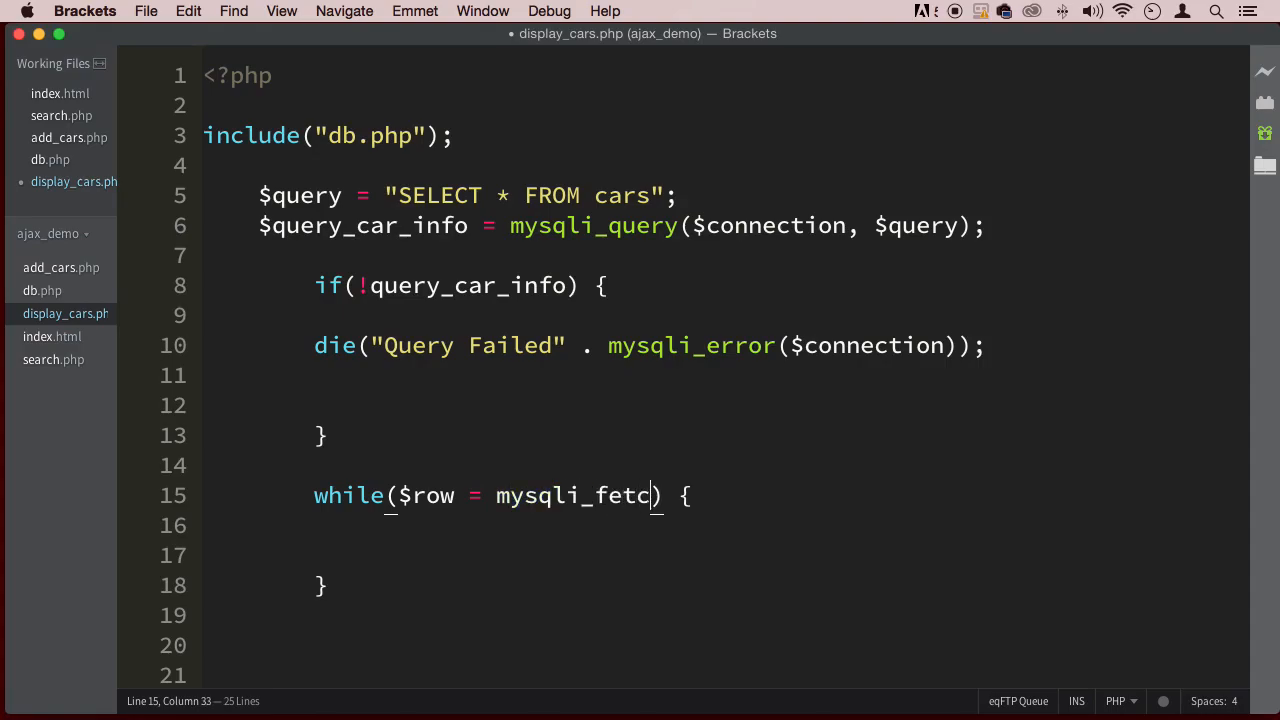
text(h_array())
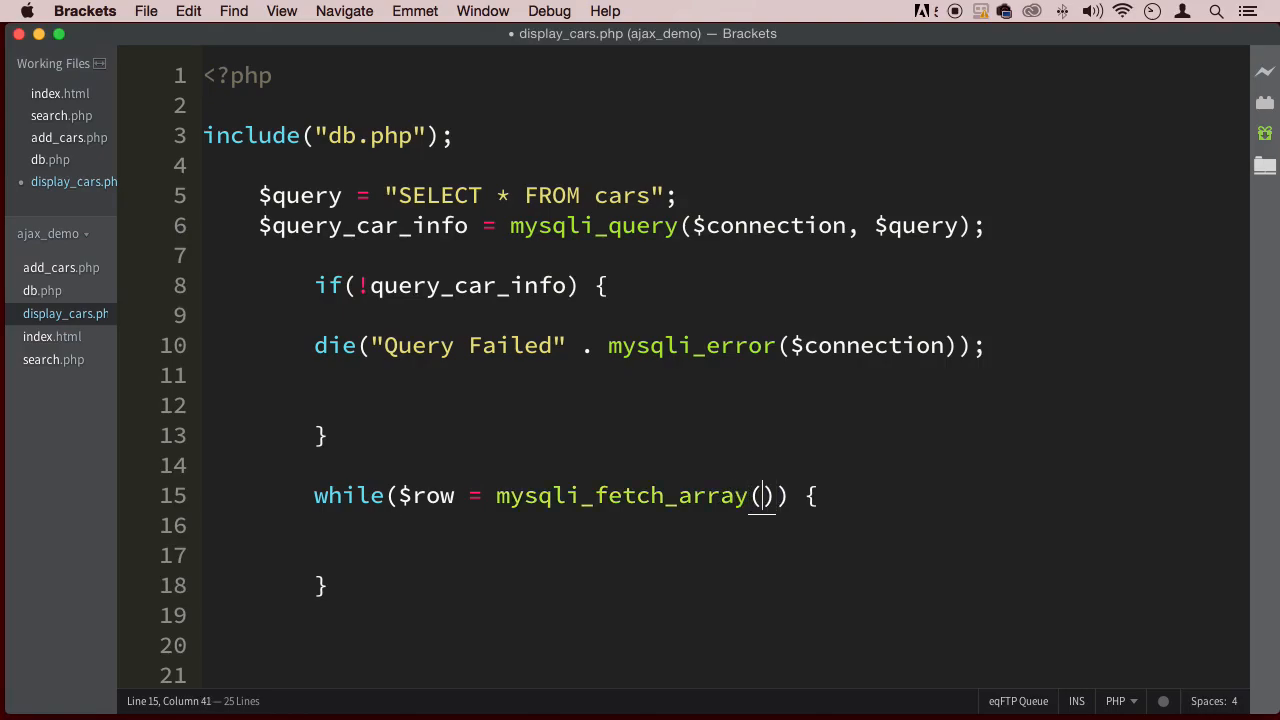
text($q)
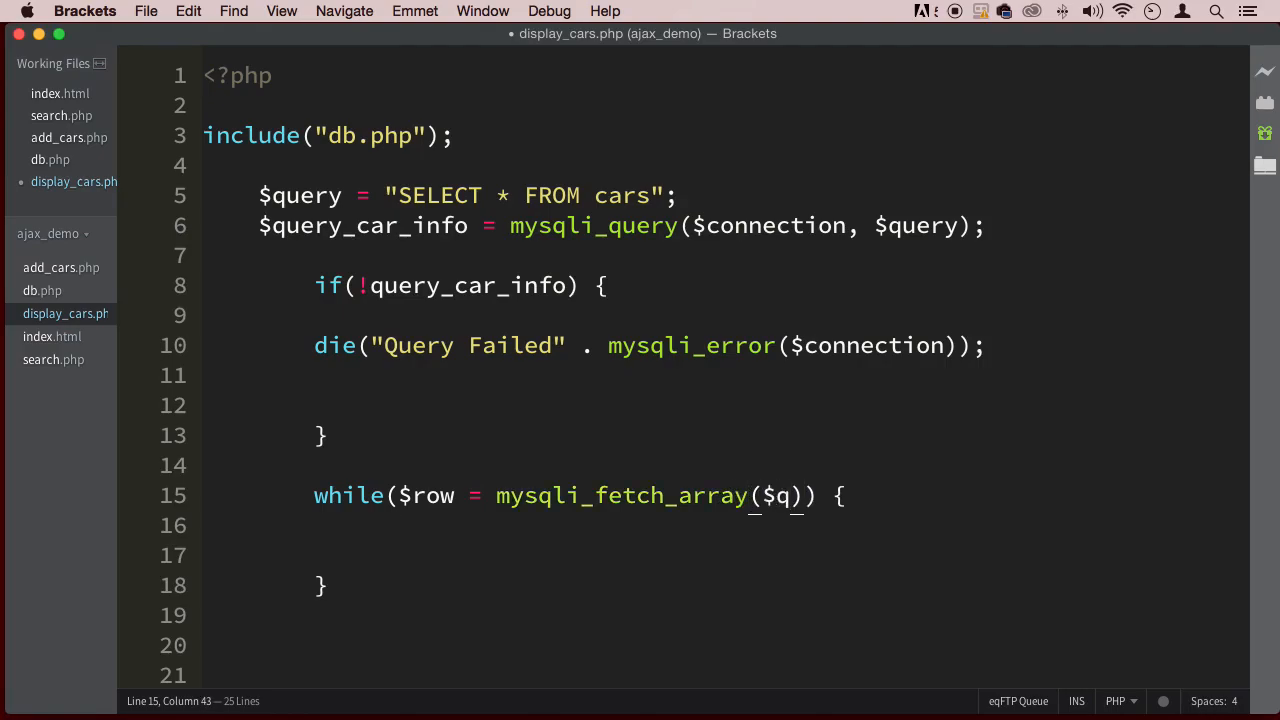
text(u)
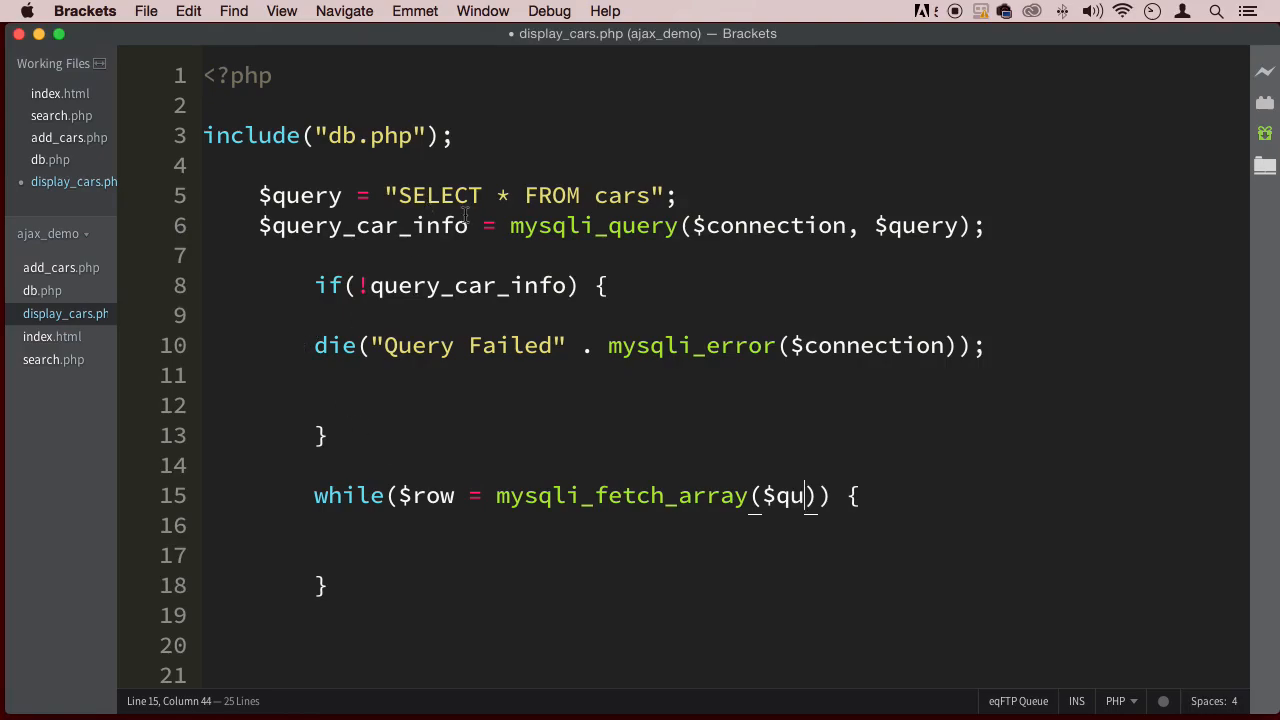
double_click(362, 224)
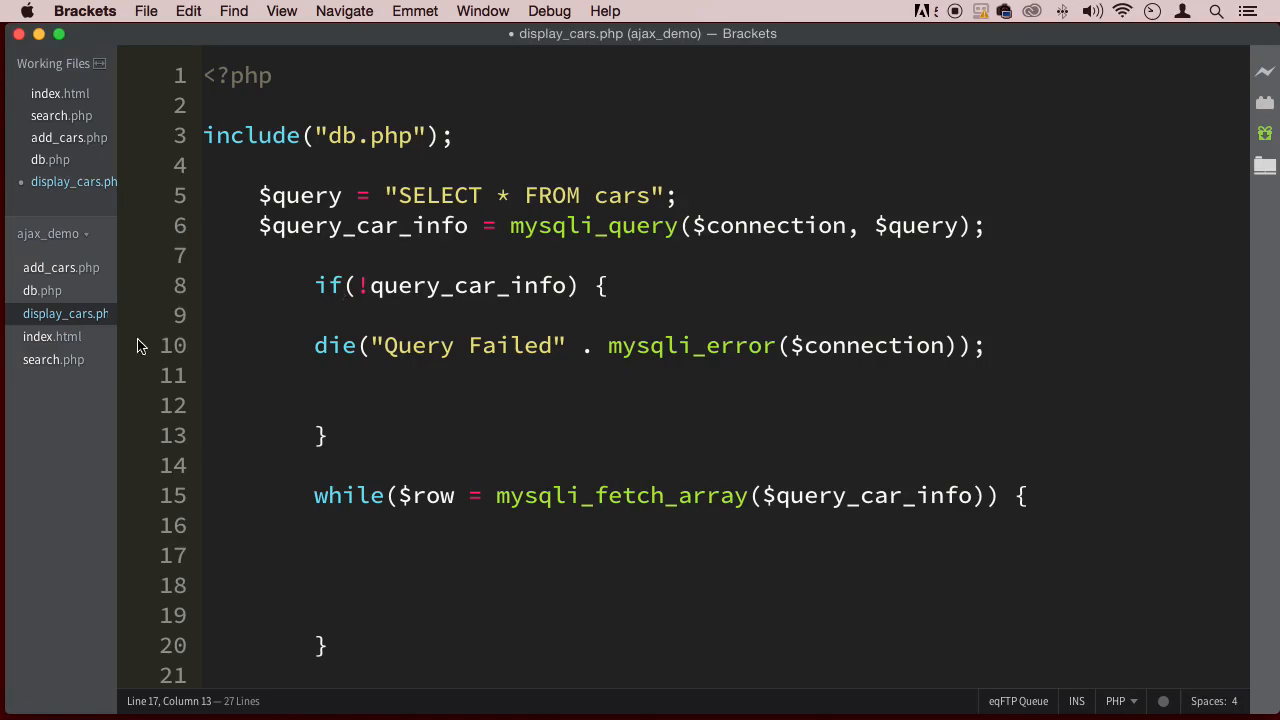
click(52, 336)
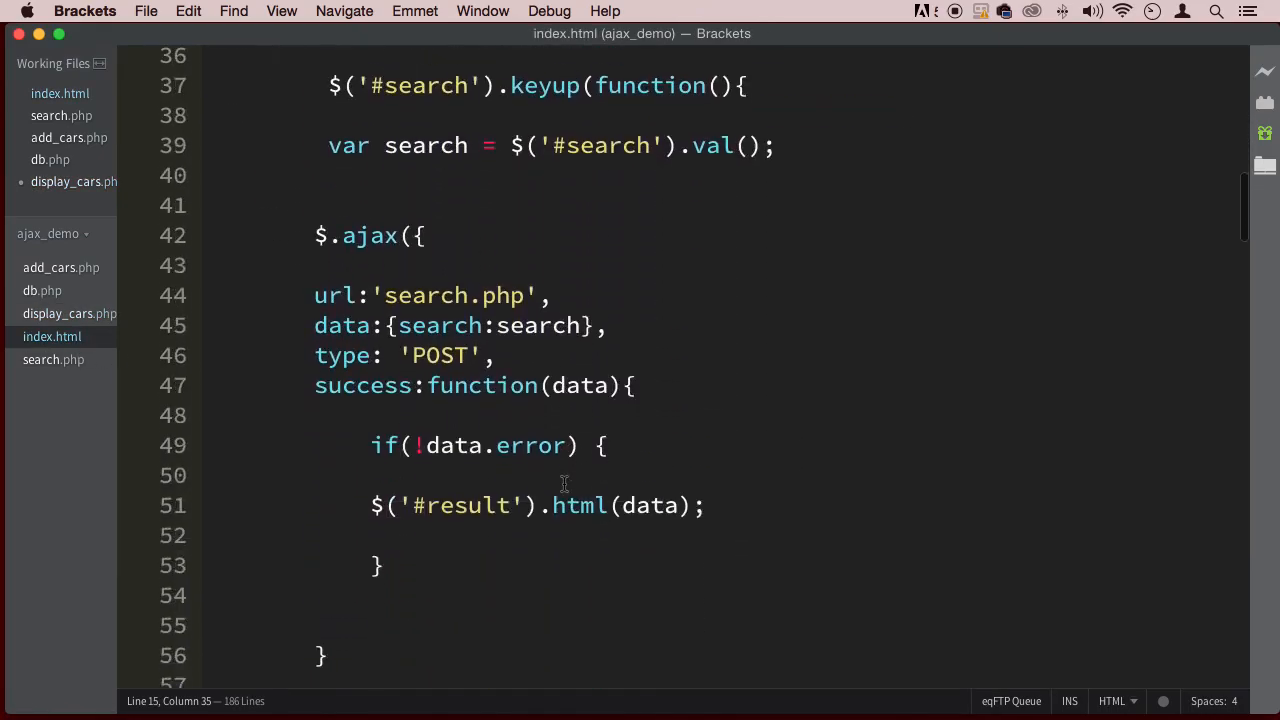
scroll(down, 3)
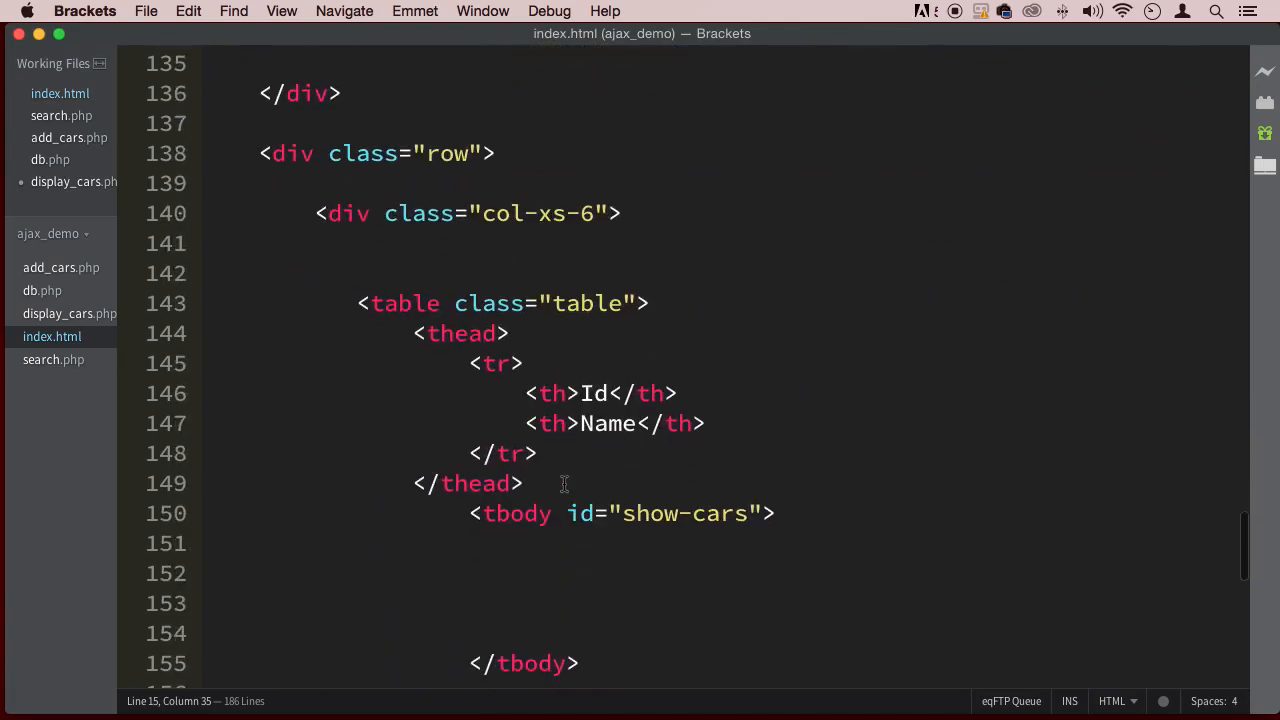
scroll(down, 3)
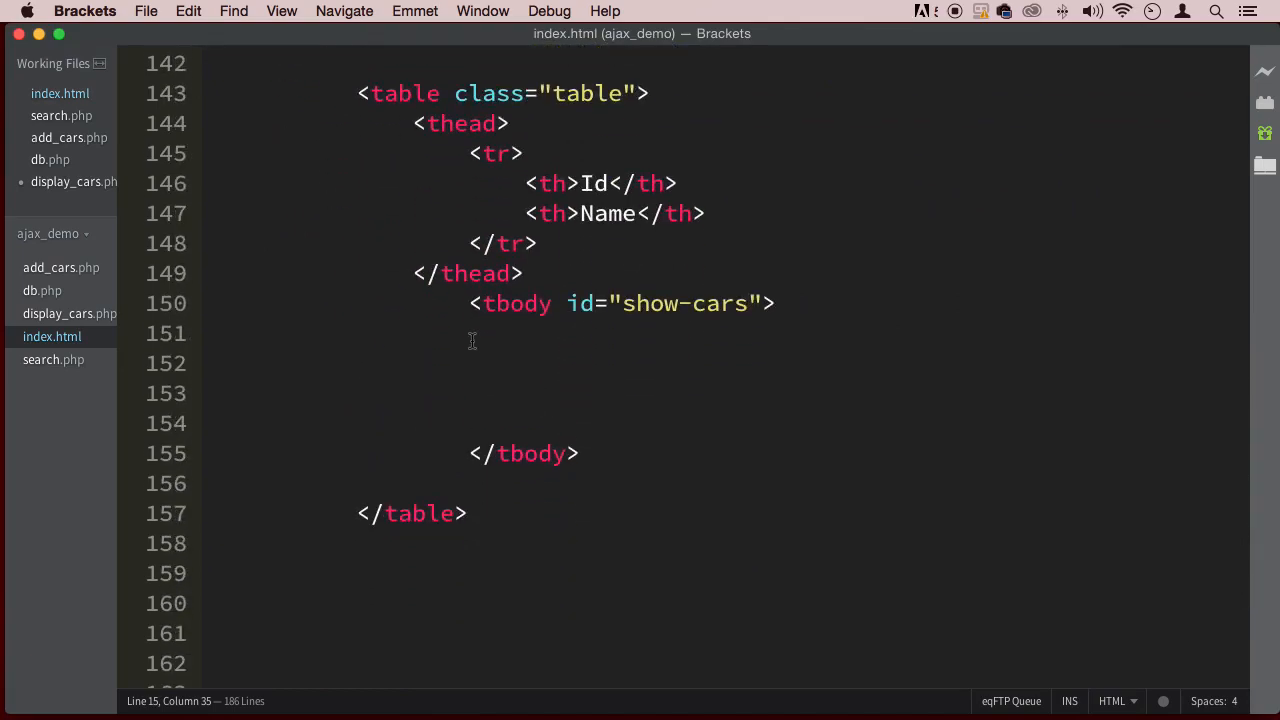
drag(472, 332, 612, 418)
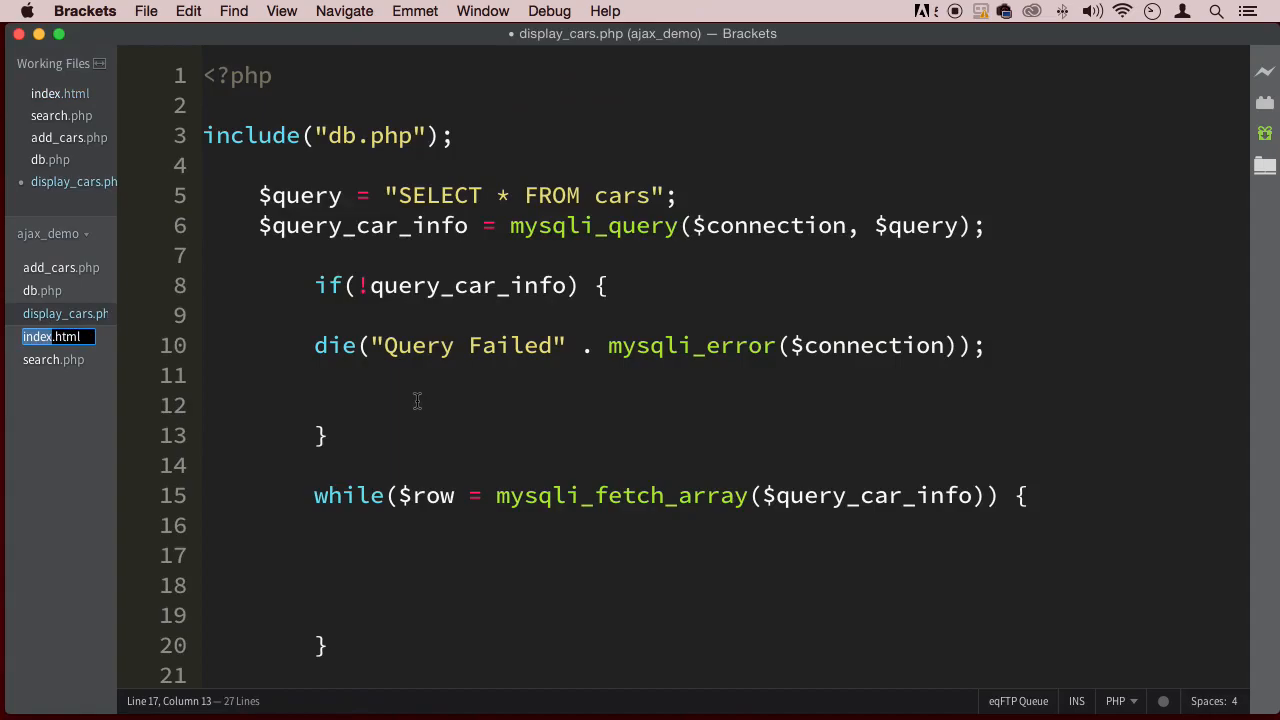
- Inside the loop, echo an opening <tr> tag and begin a second echo with <td>
scroll(down, 3)
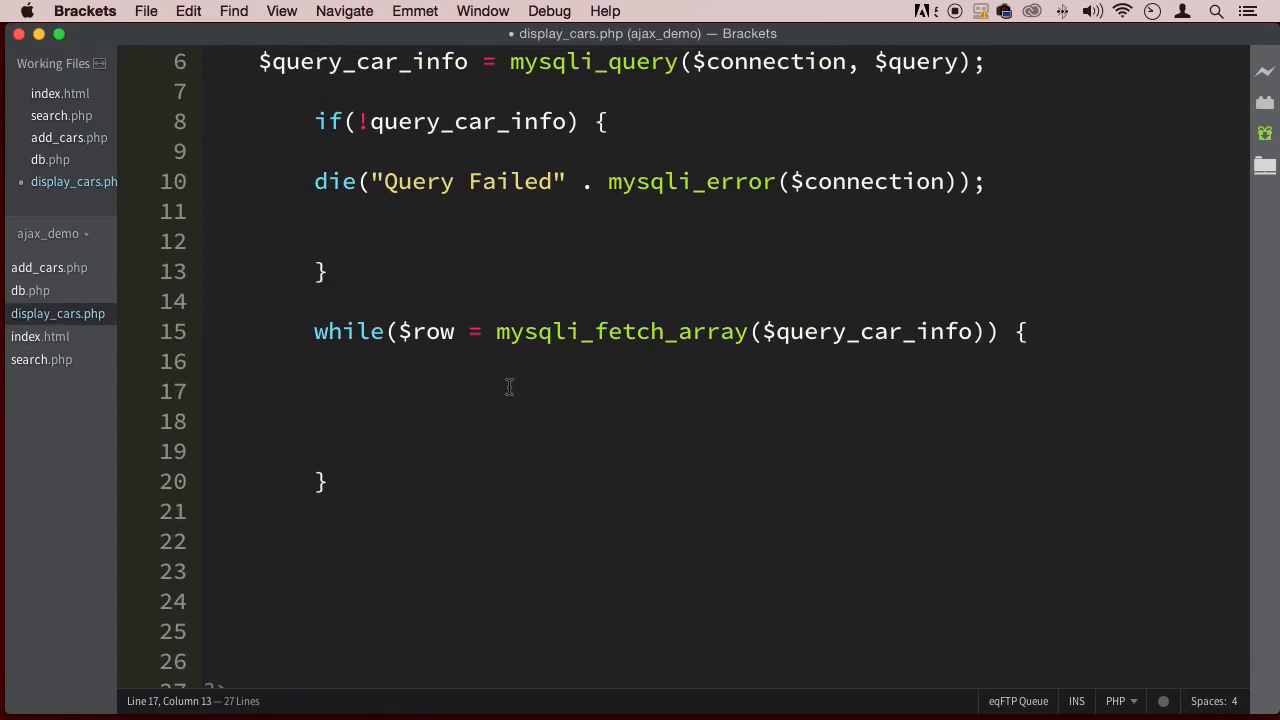
text(echo "")
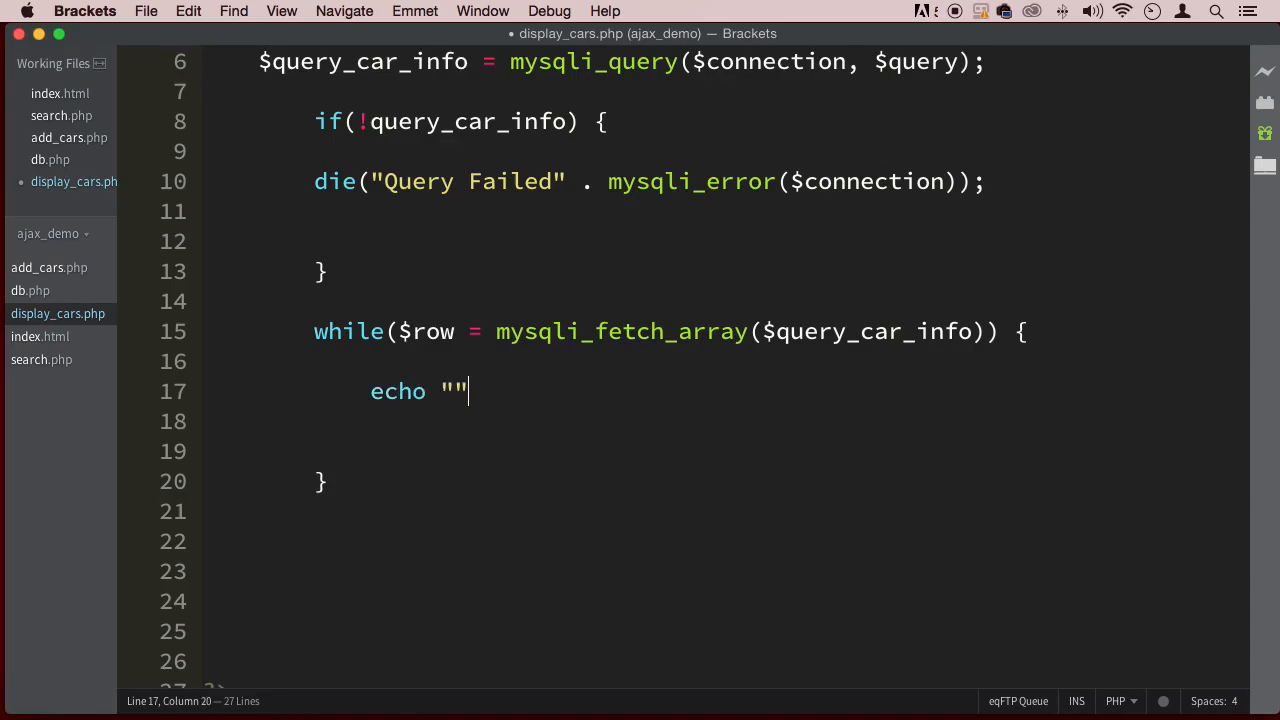
text(<tr>)
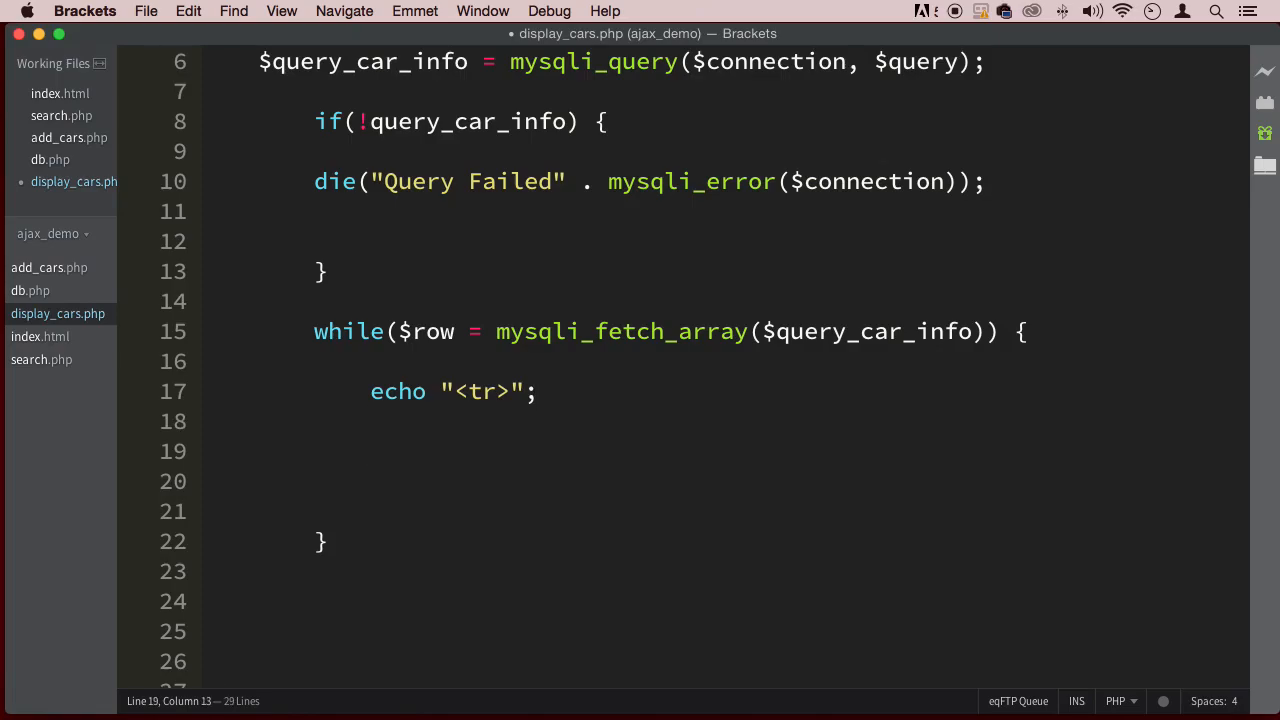
text(echo "")
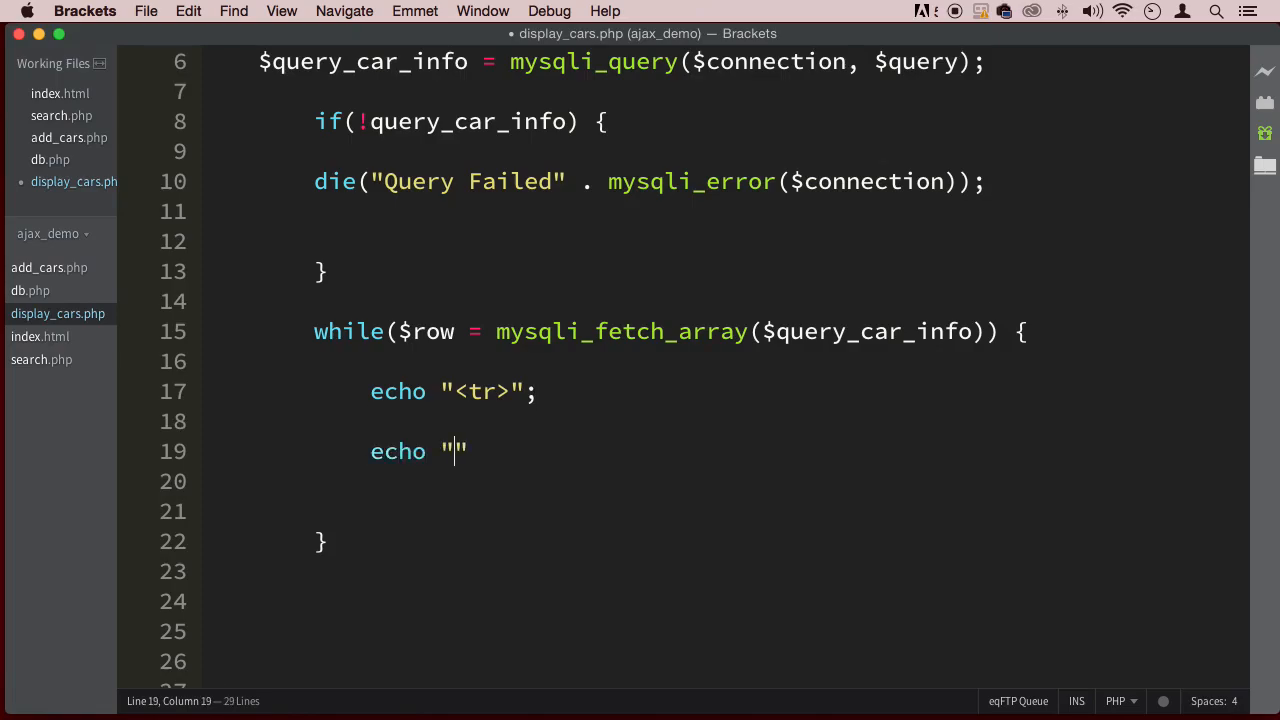
text(<)
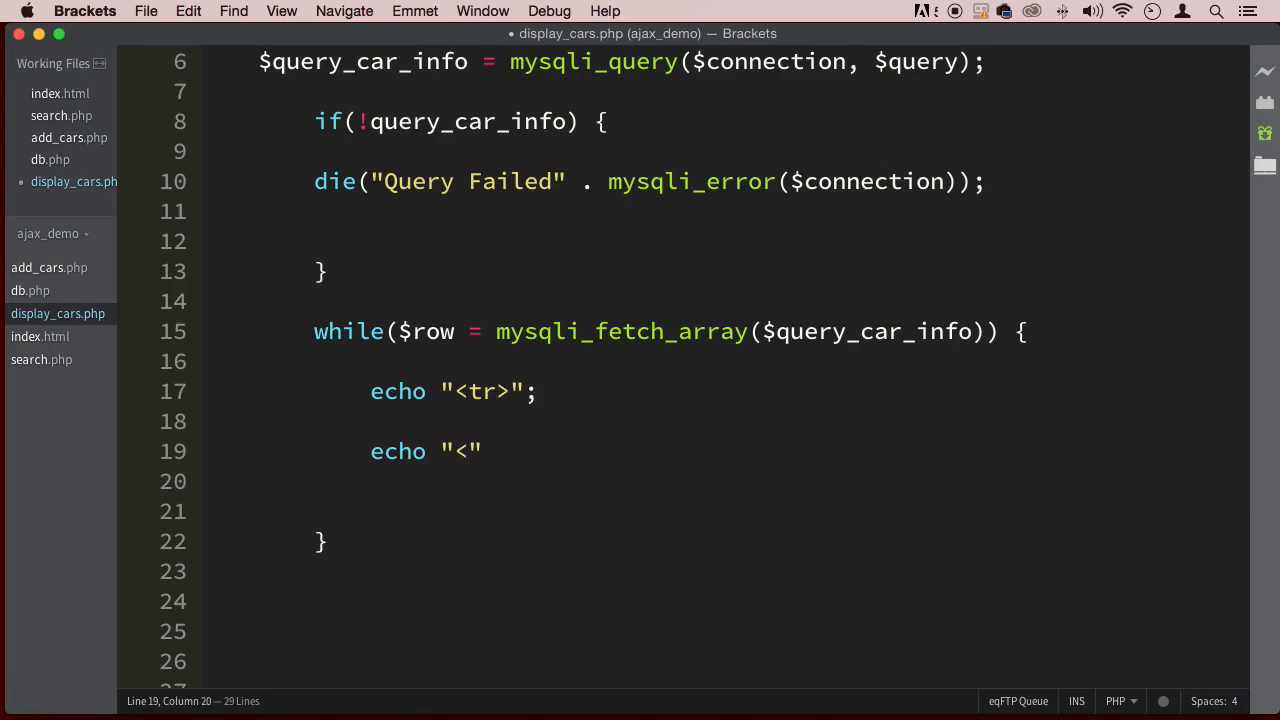
text(td>")
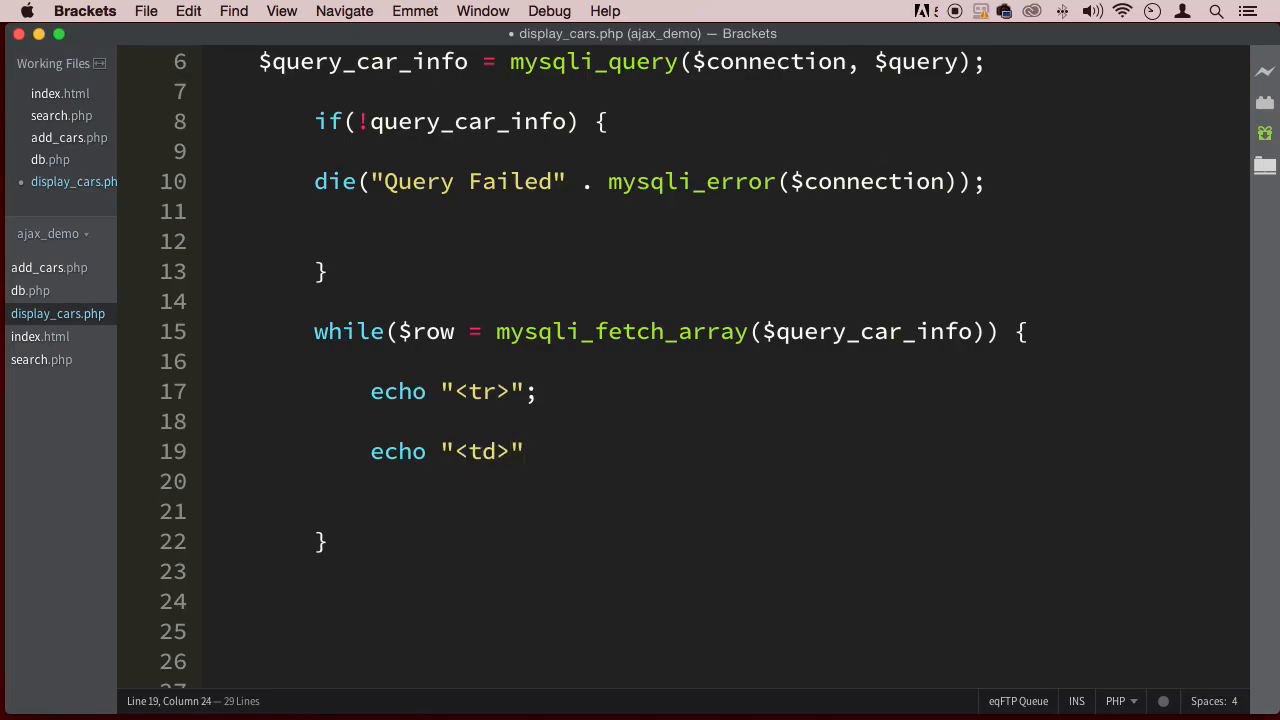
- Complete the cell as echo "<td>{$row['id']}</td>"; interpolating the row's id value
text($row)
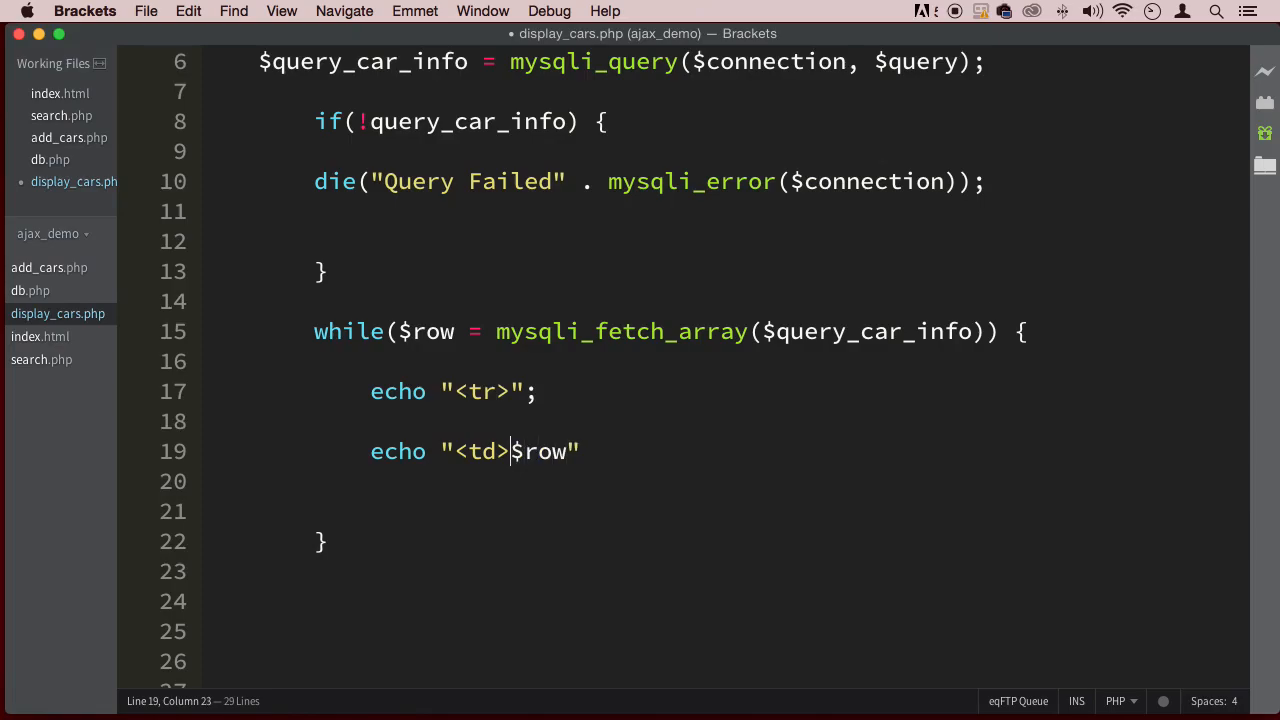
text({)
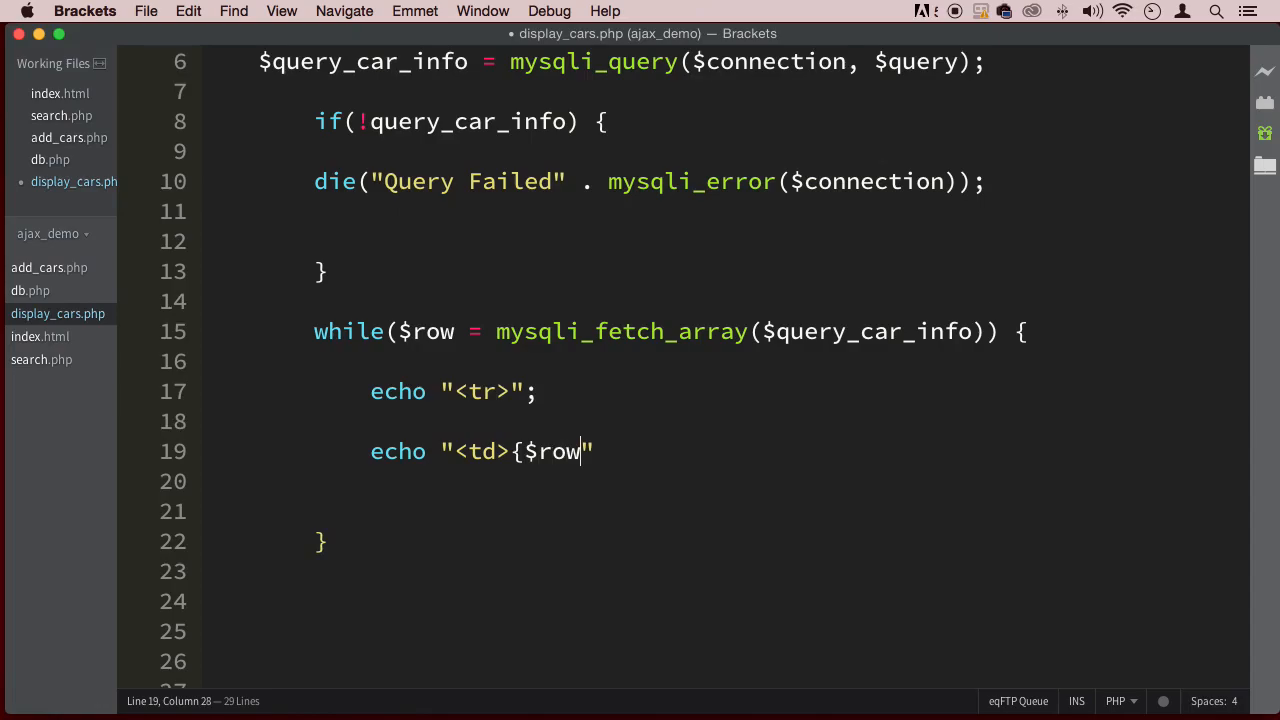
text(})
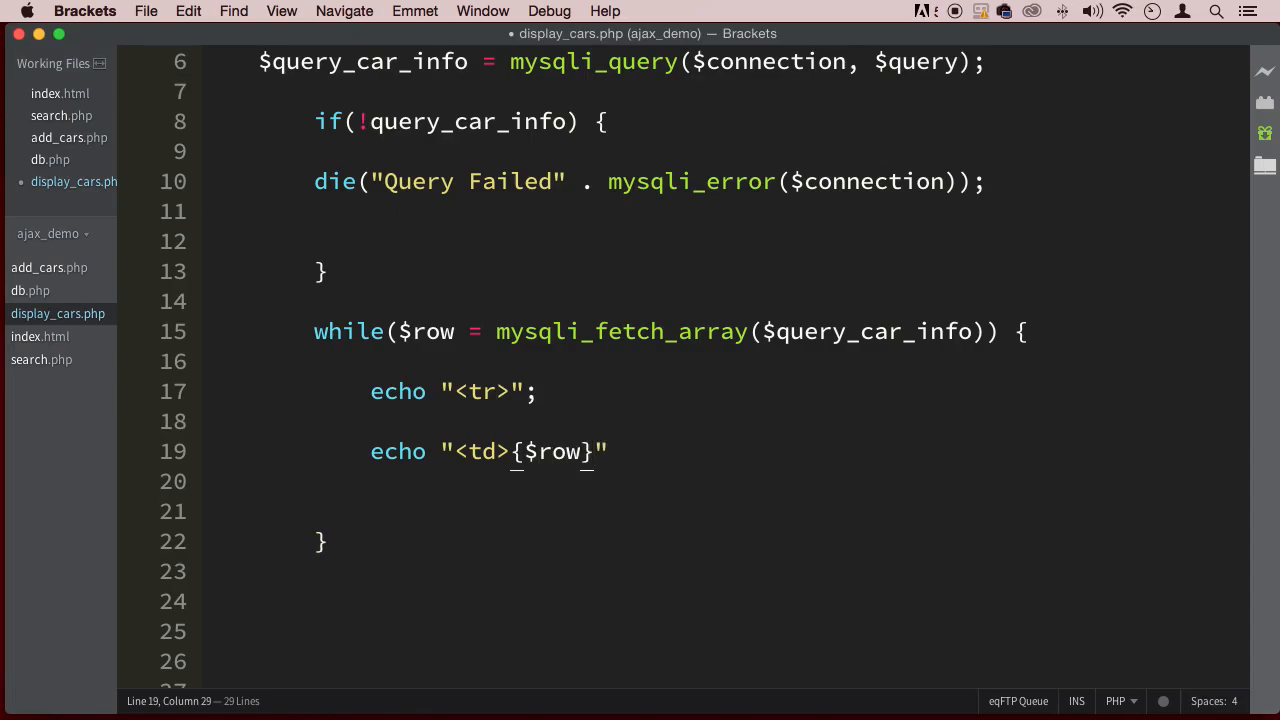
key(Right)
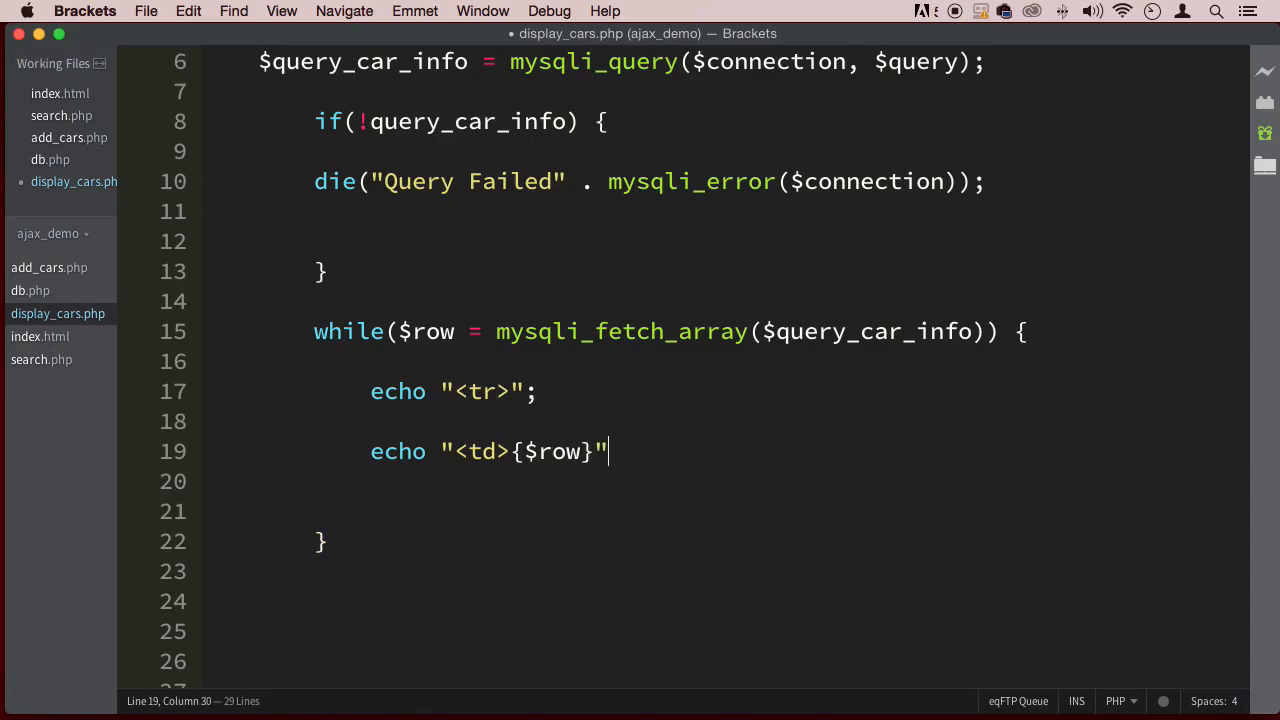
text(};)
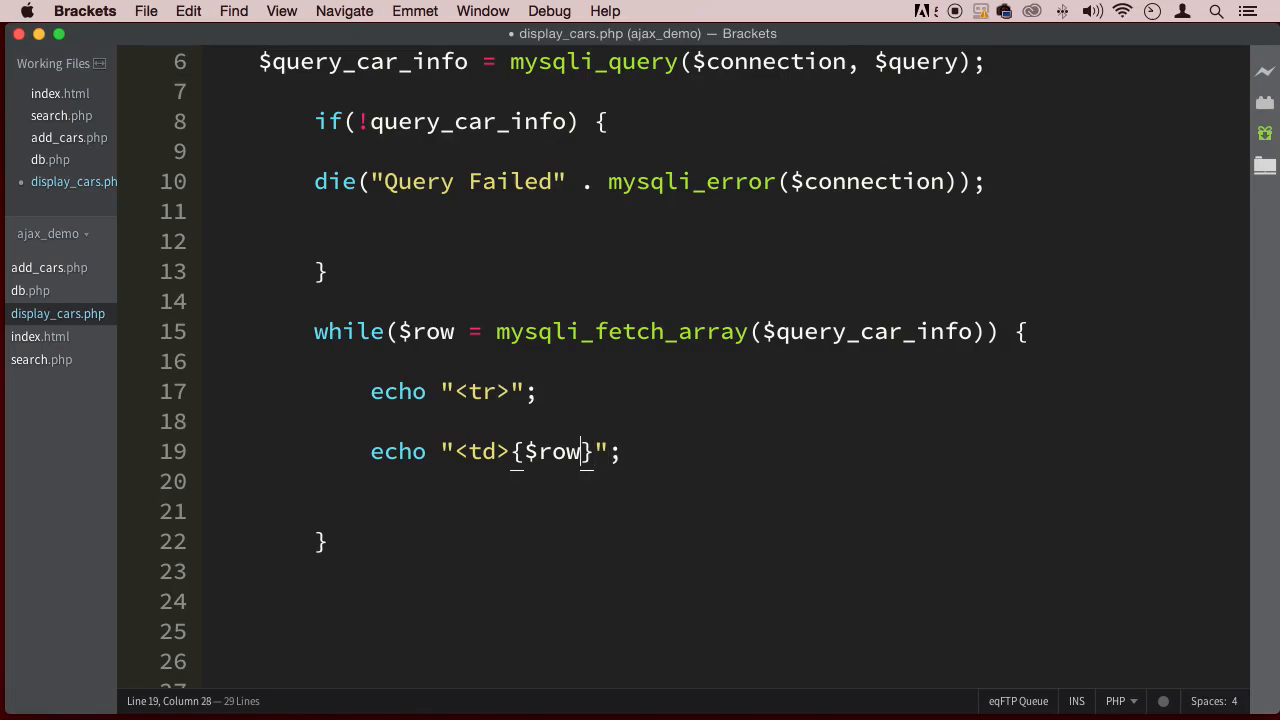
text([])
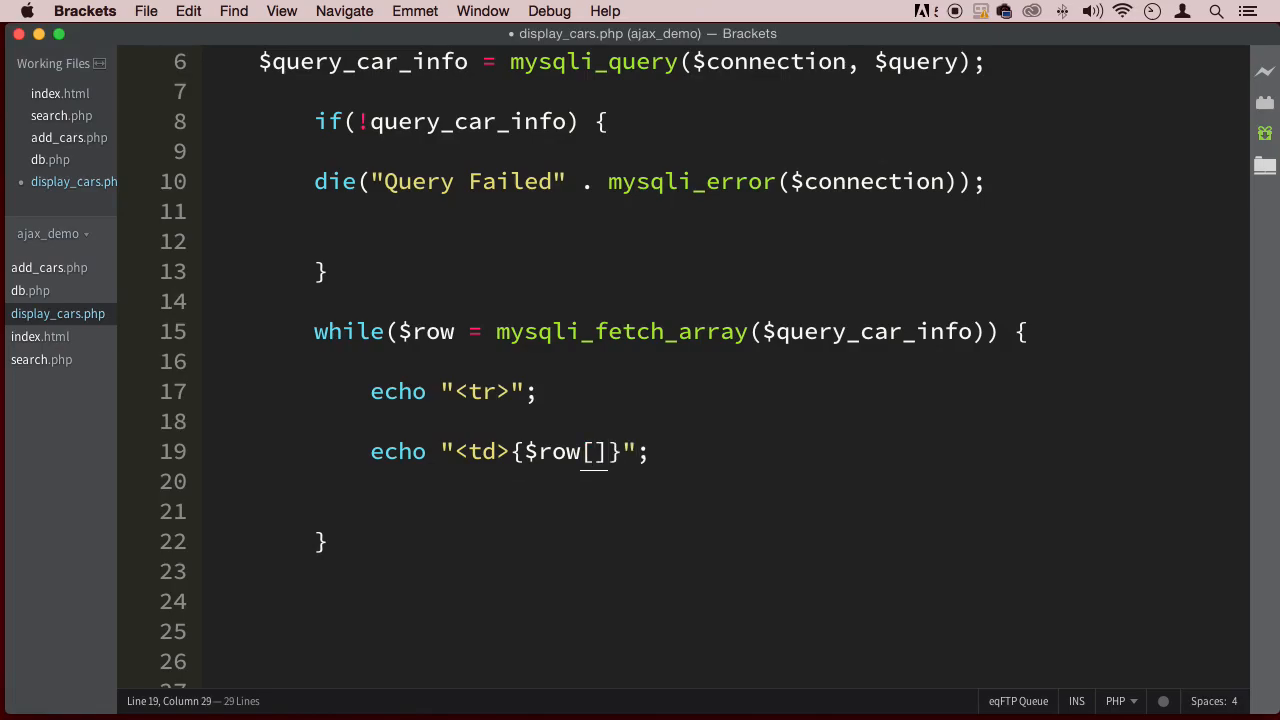
text(id)
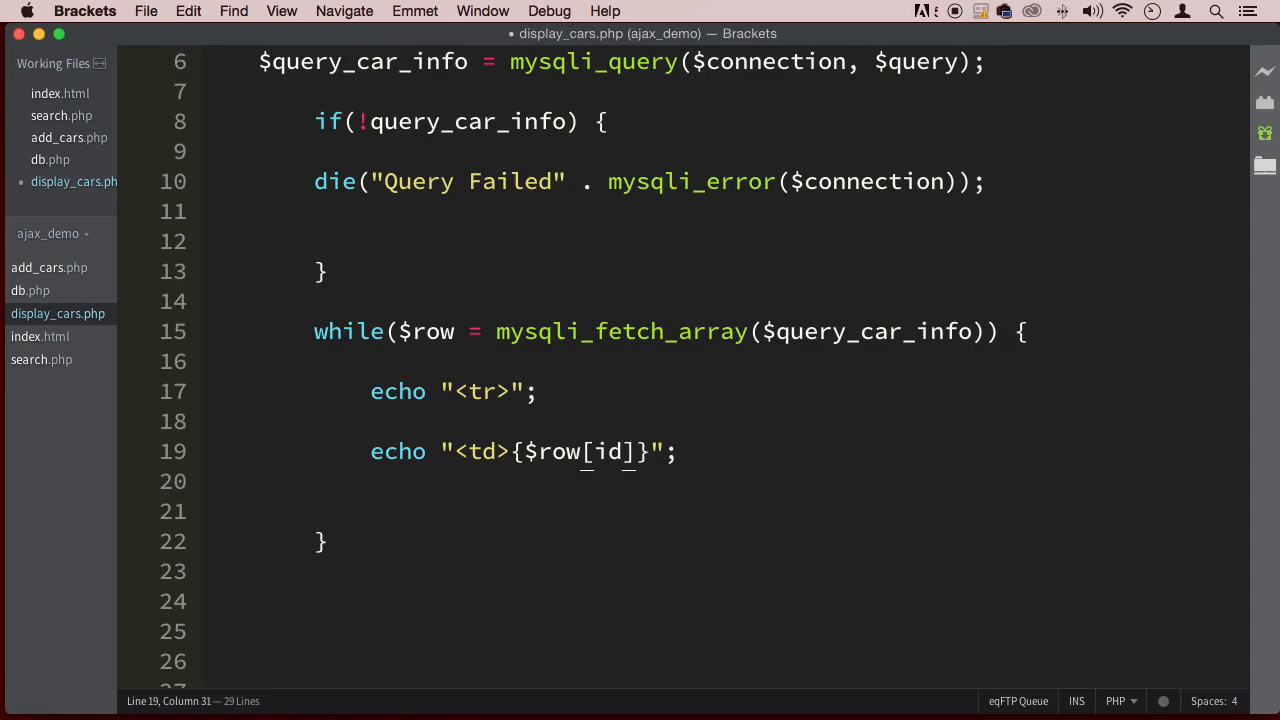
text(')
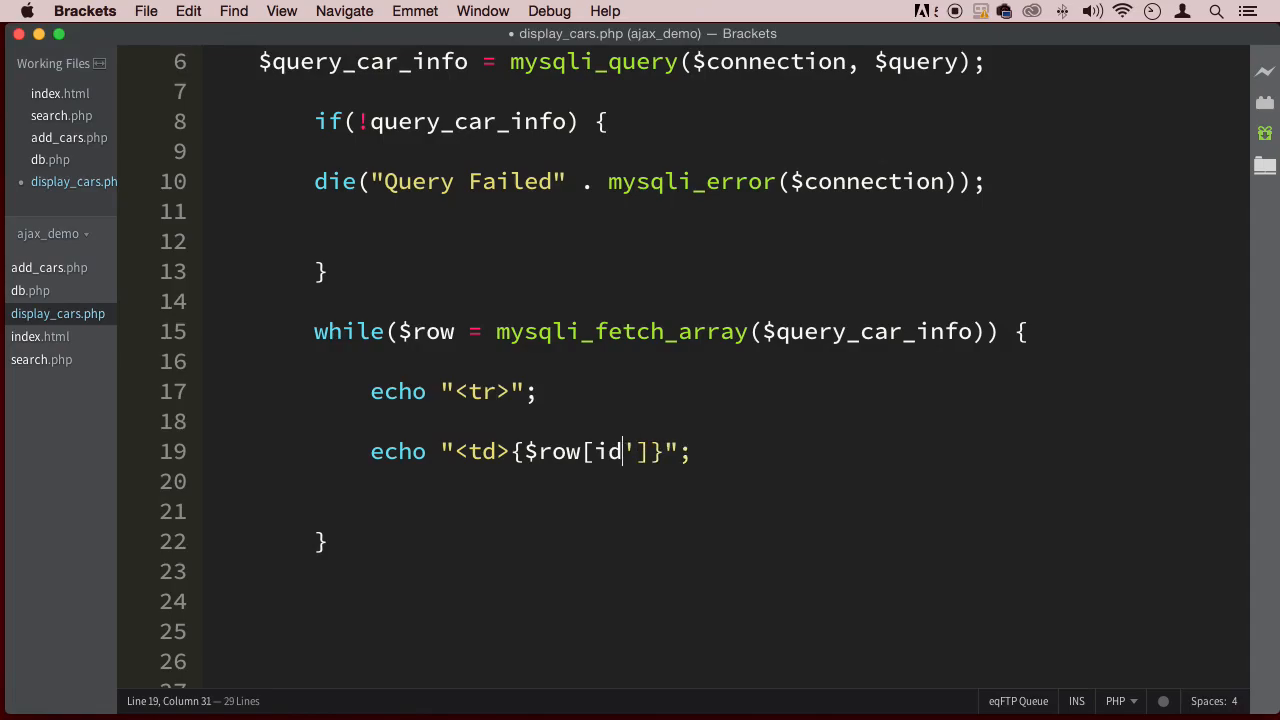
text(')
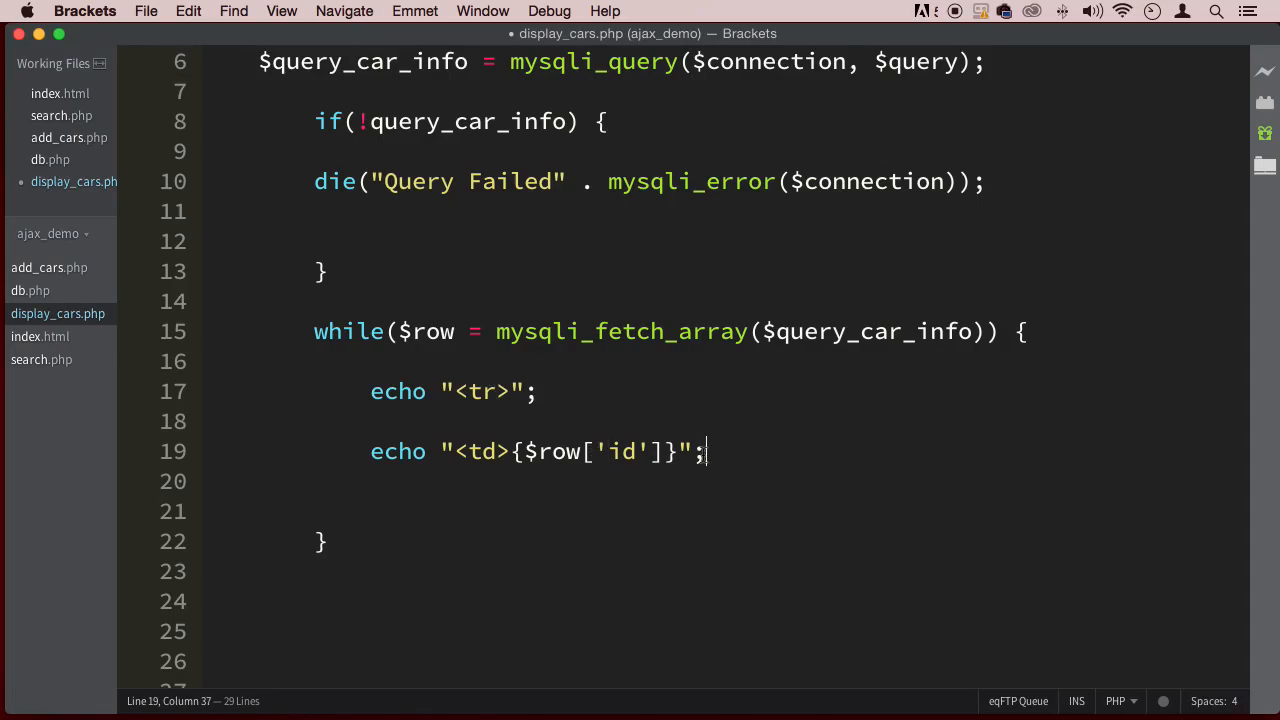
text(<)
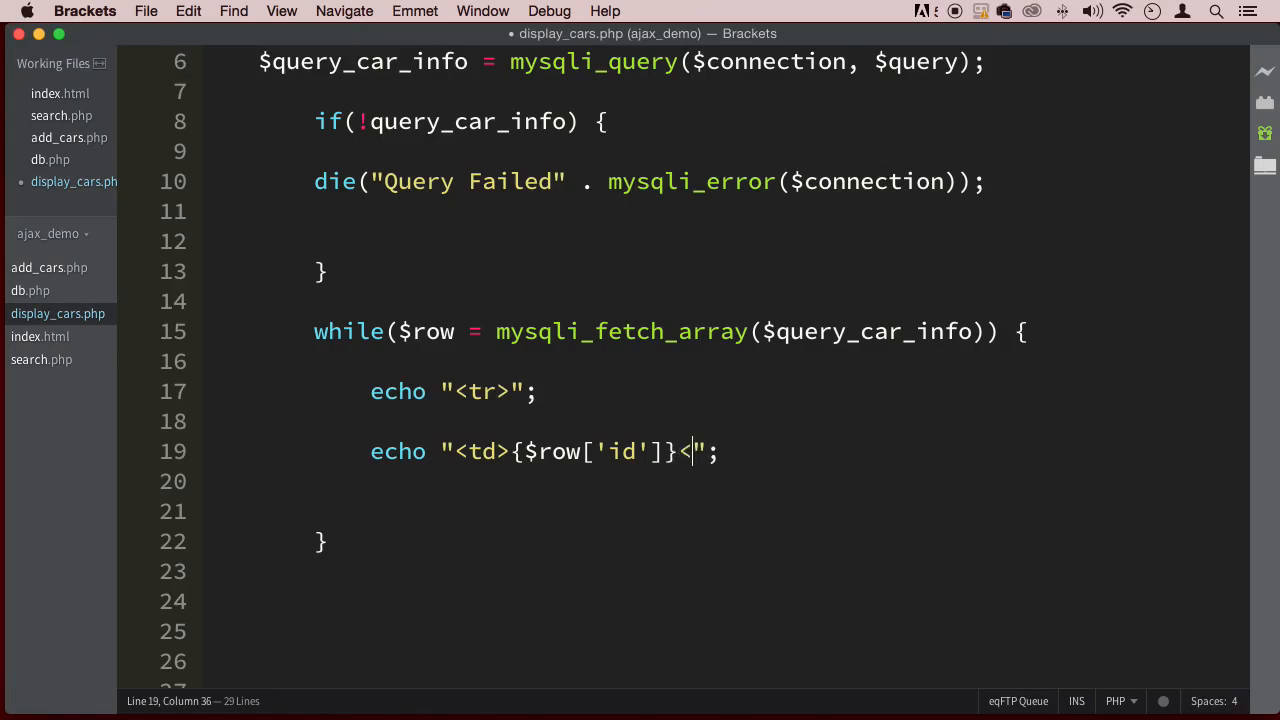
text(/td>)
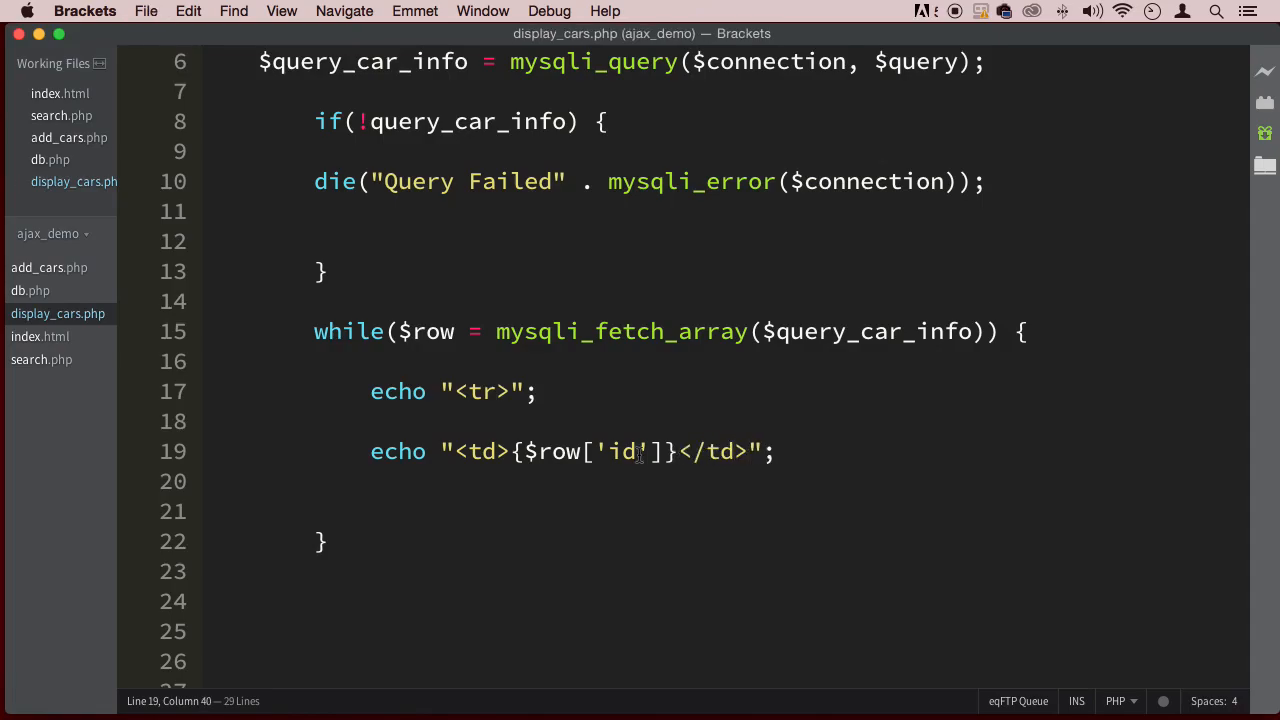
- Duplicate the id cell line as a second cell echoing $row['cars']
triple_click(560, 452)
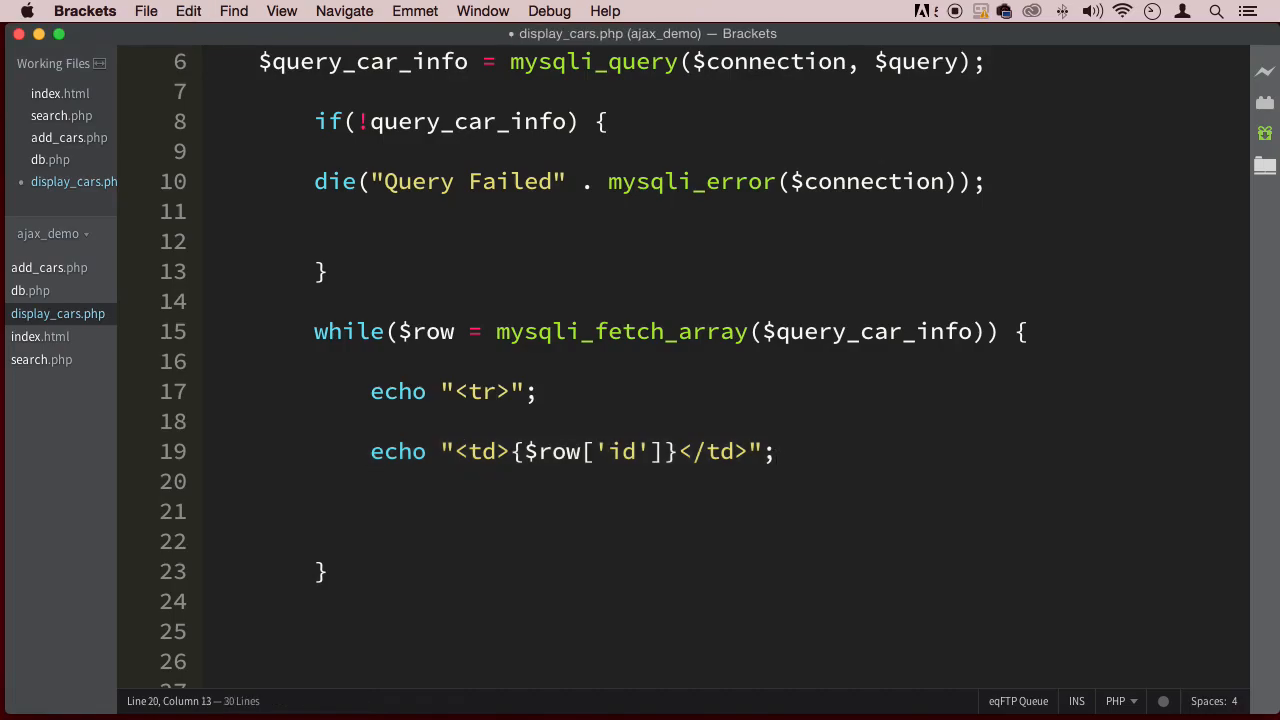
text(echo "<td>{$row['id']}</td>";)
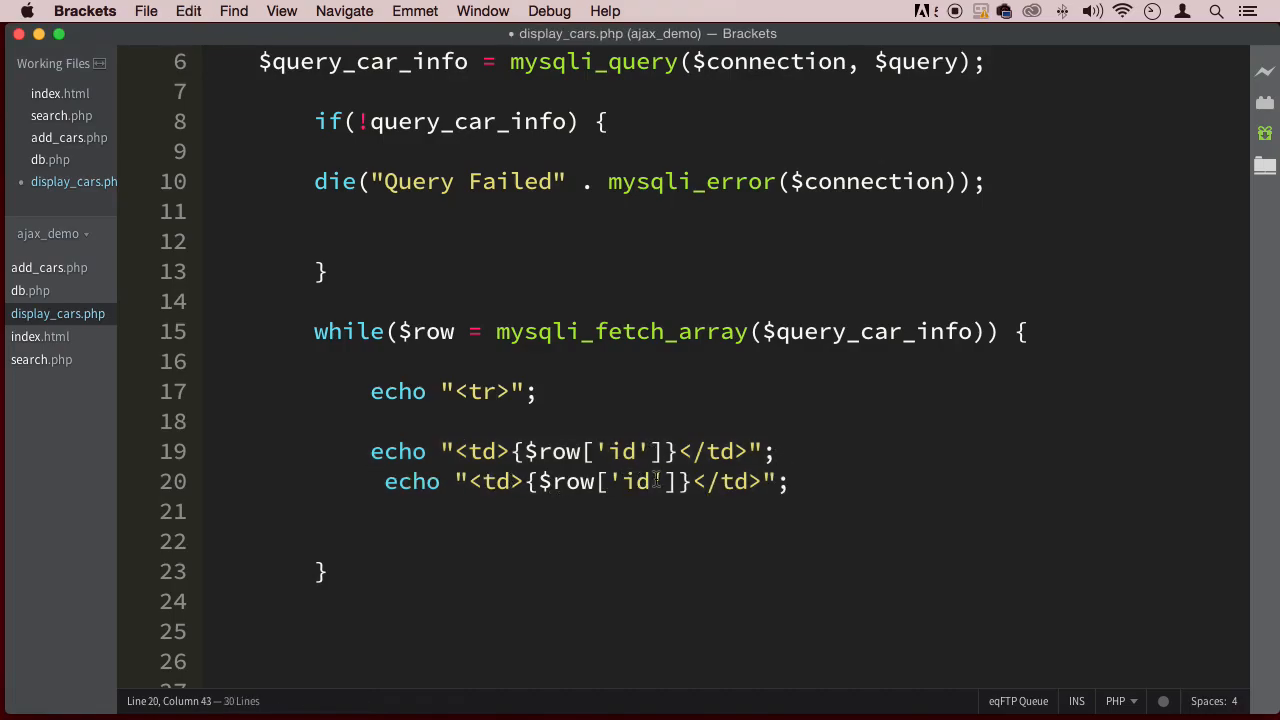
text(c)
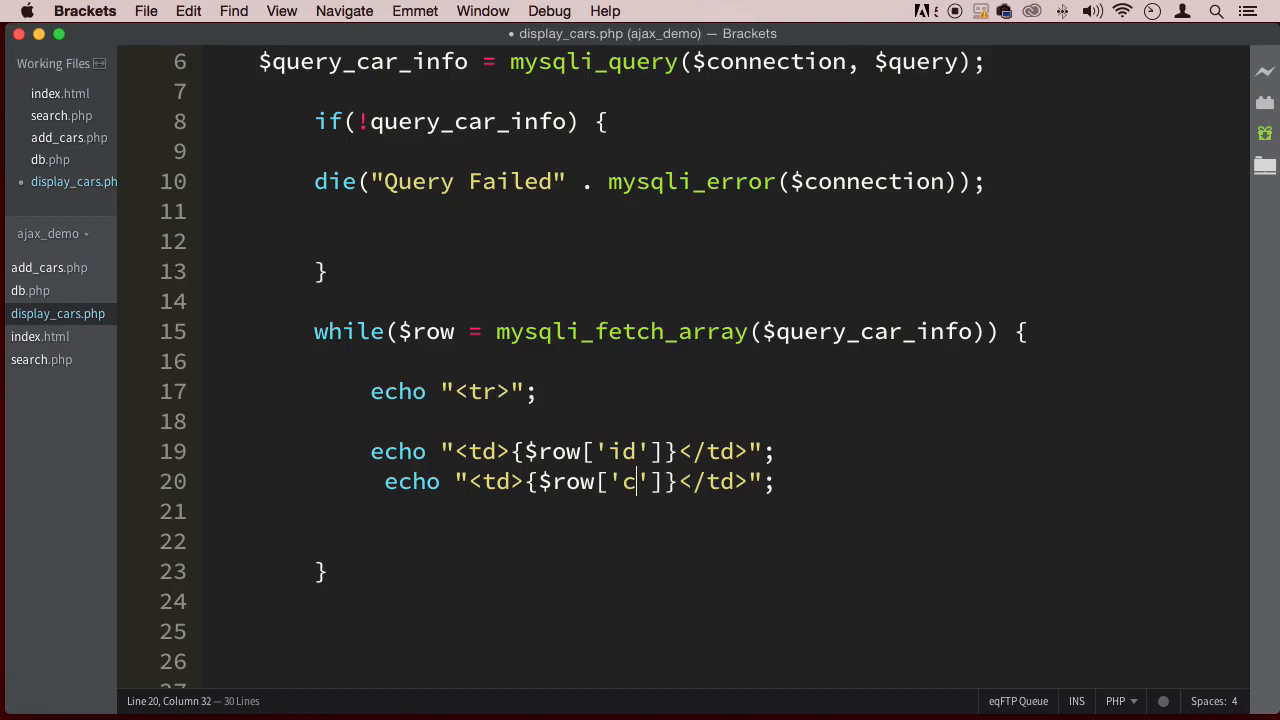
text(ar)
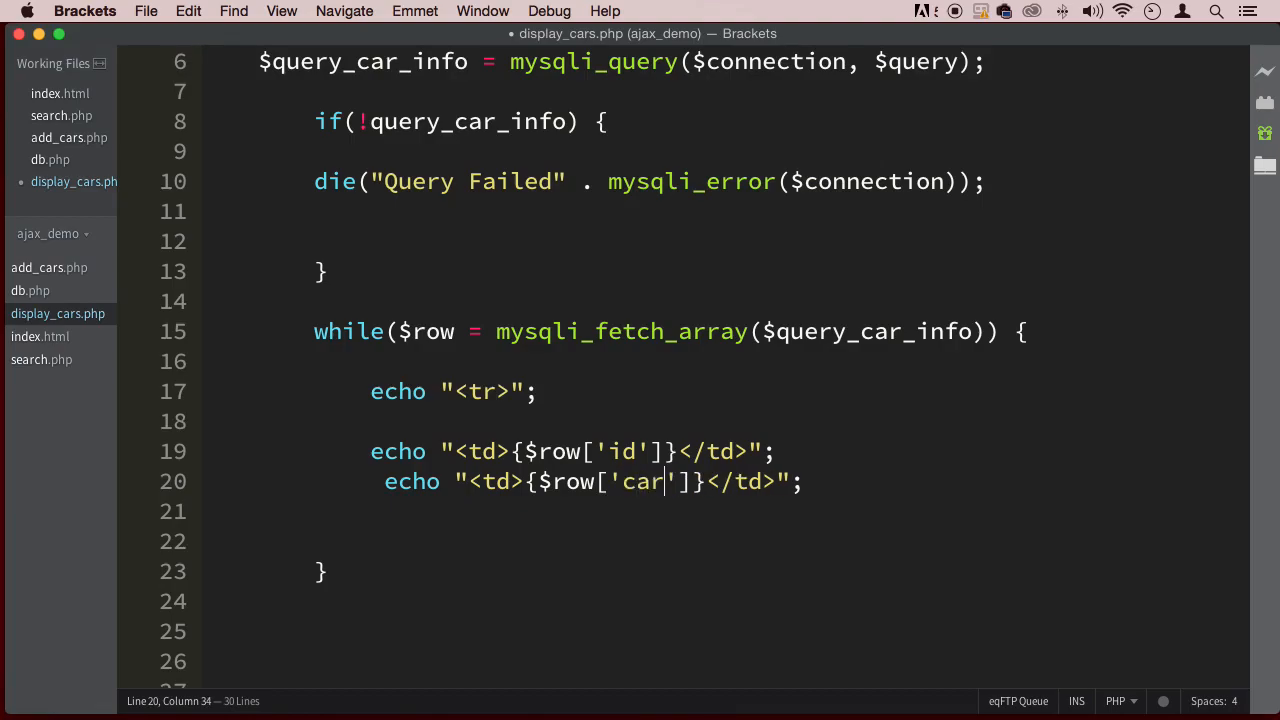
text(s)
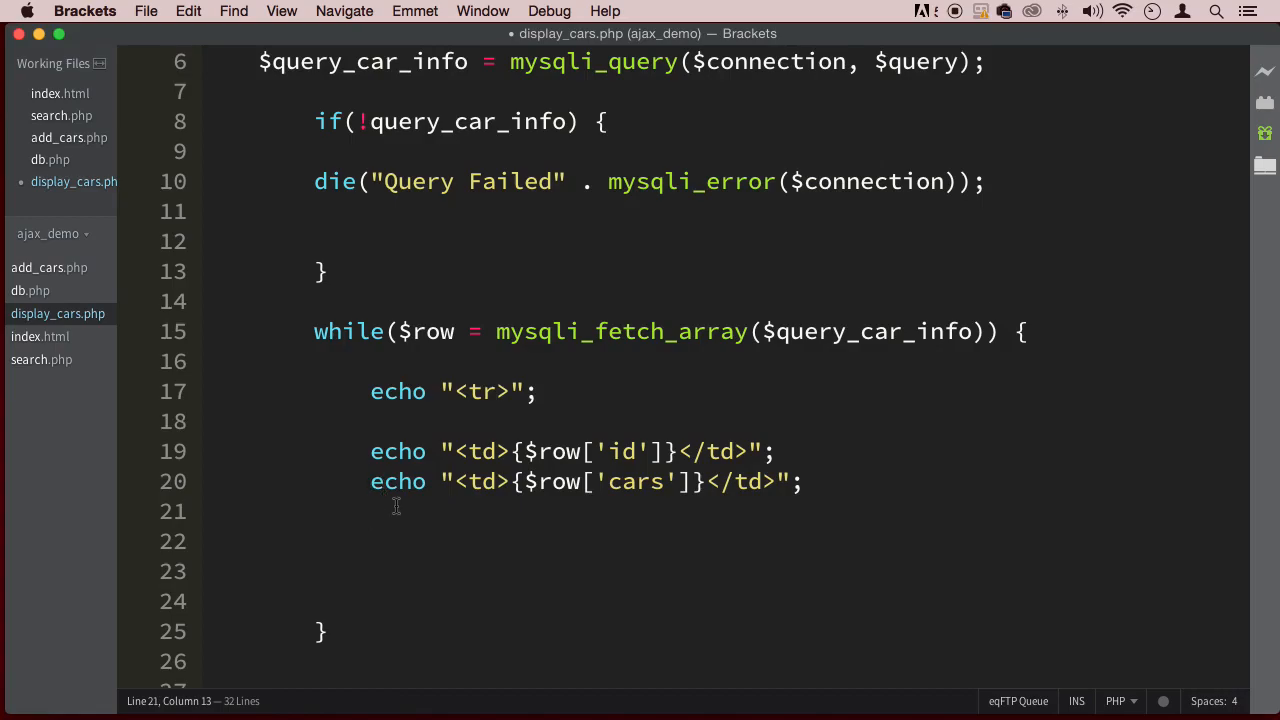
- Echo the closing table row tag after the two cells
text(echo)
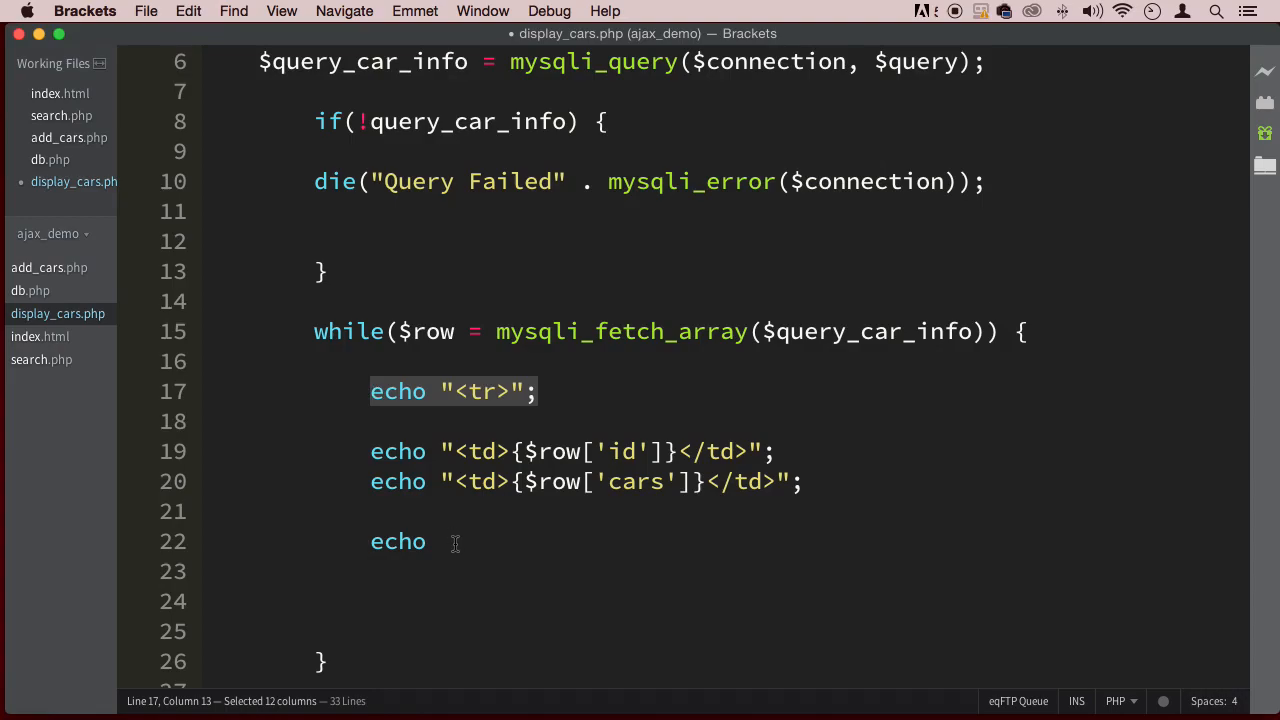
text("<tr>";)
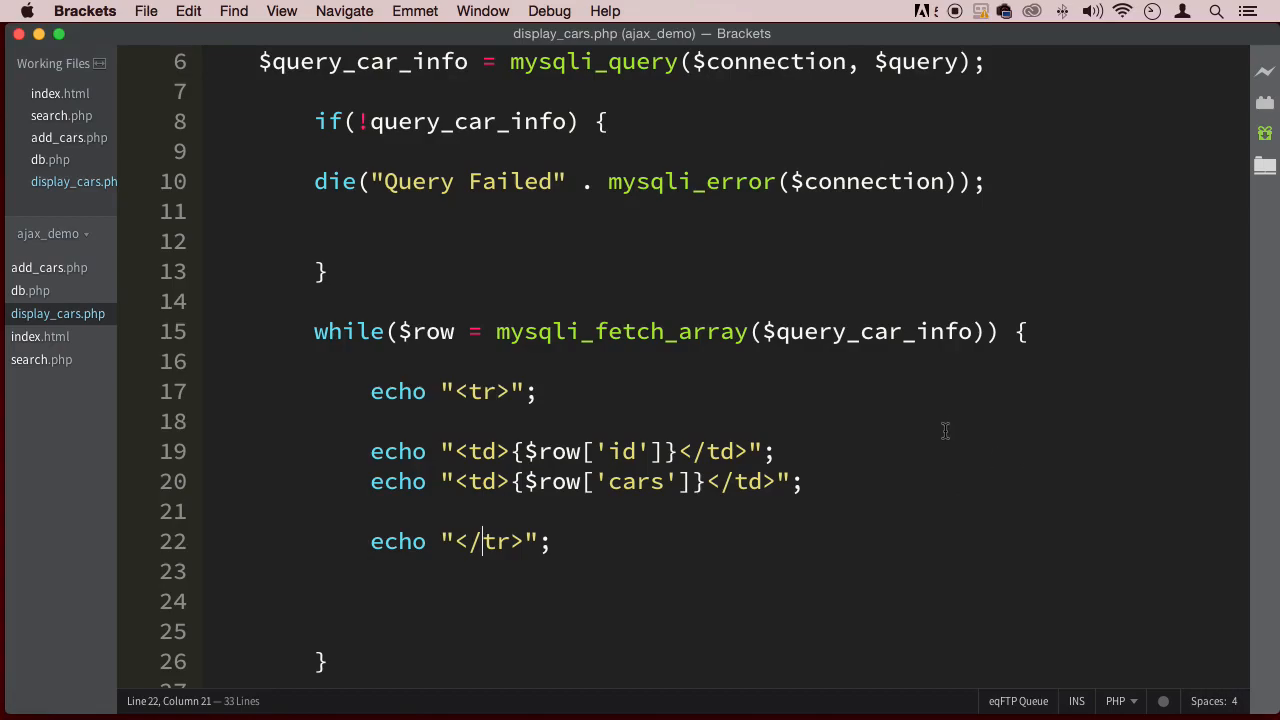
scroll(up, 3)
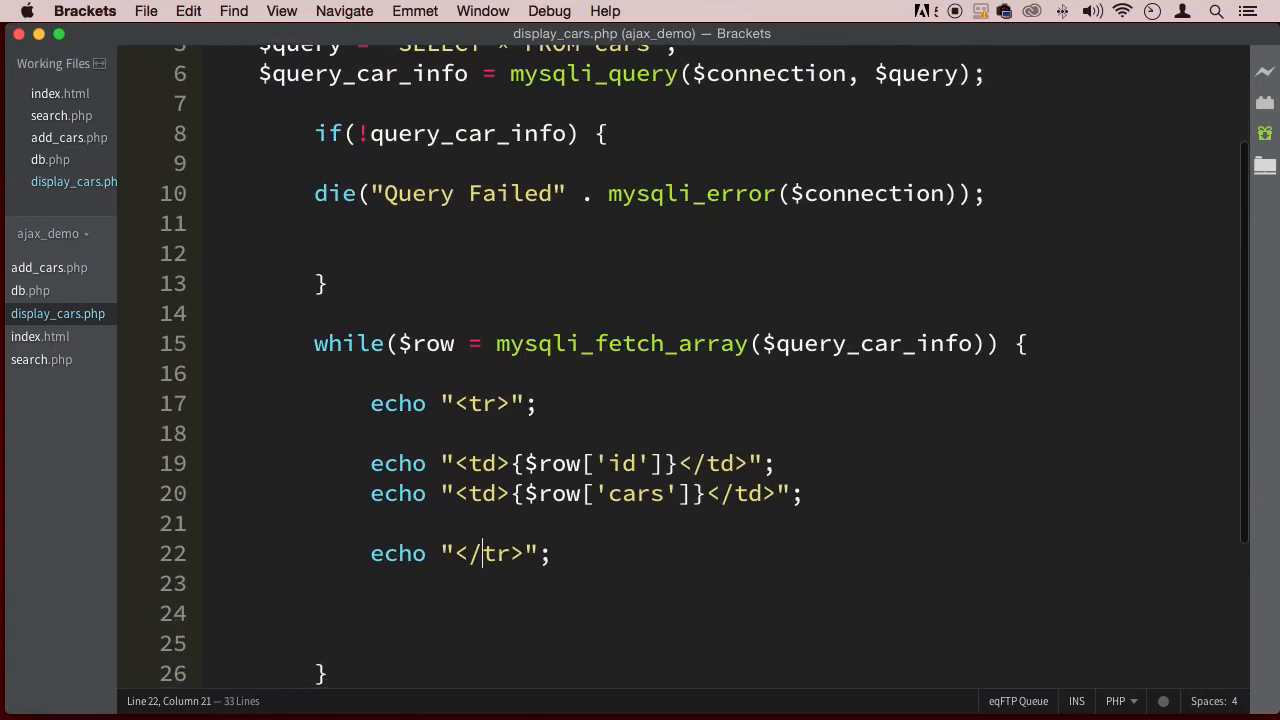
scroll(up, 3)
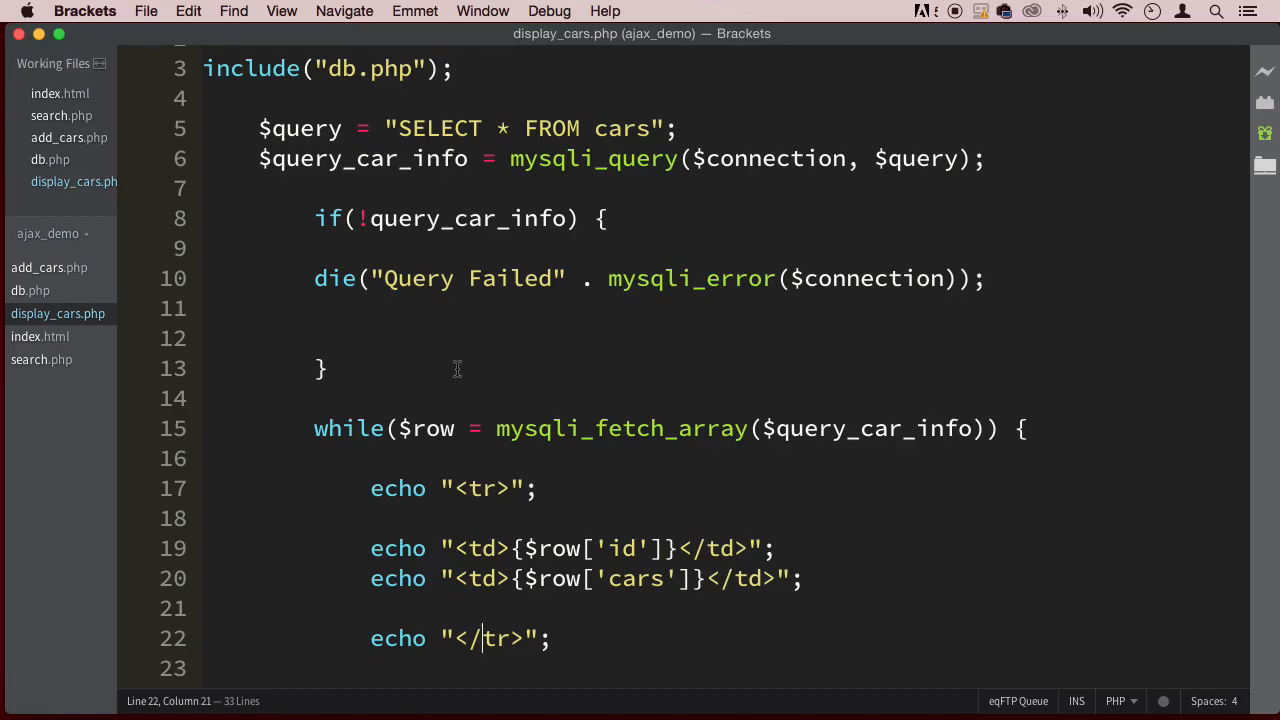
mouse_move(812, 370)
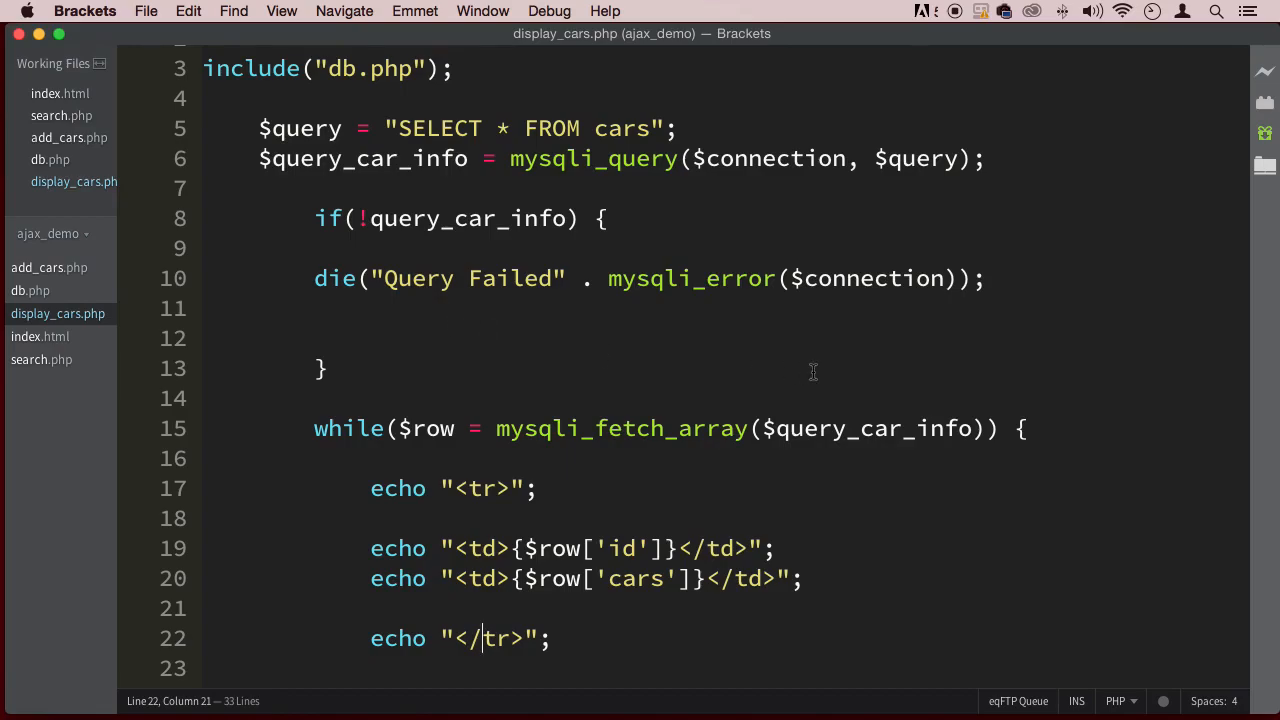